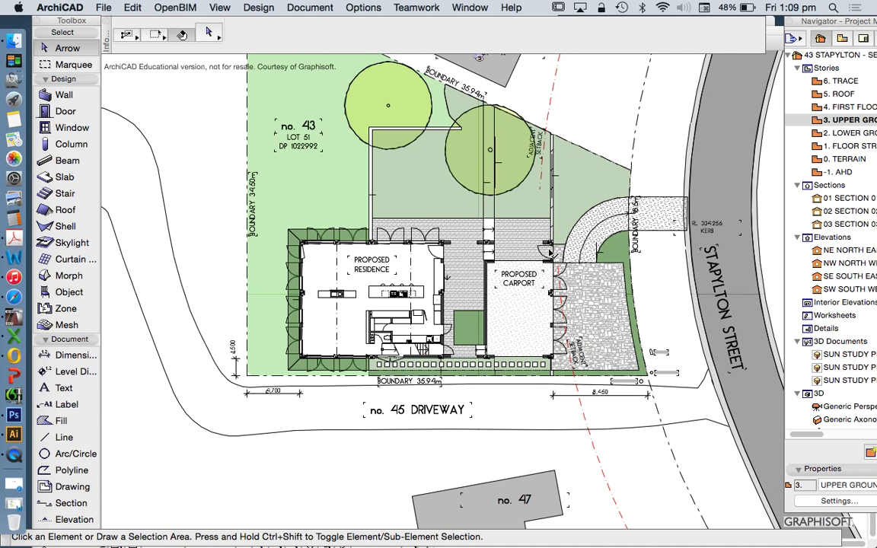
mouse_move(465, 335)
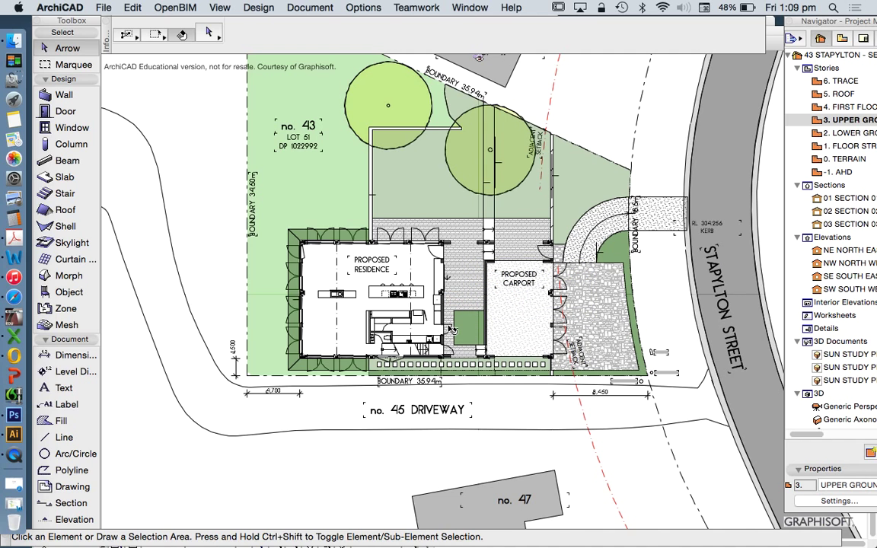
mouse_move(437, 179)
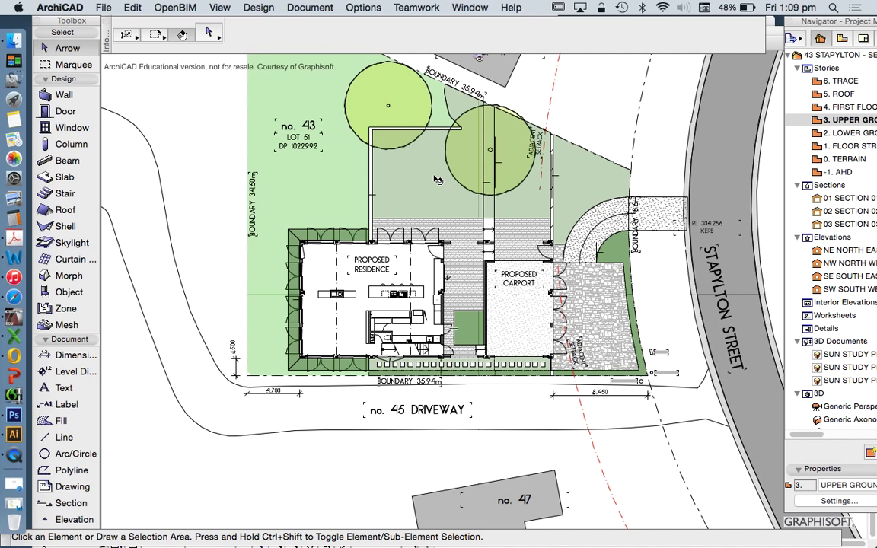
mouse_move(356, 244)
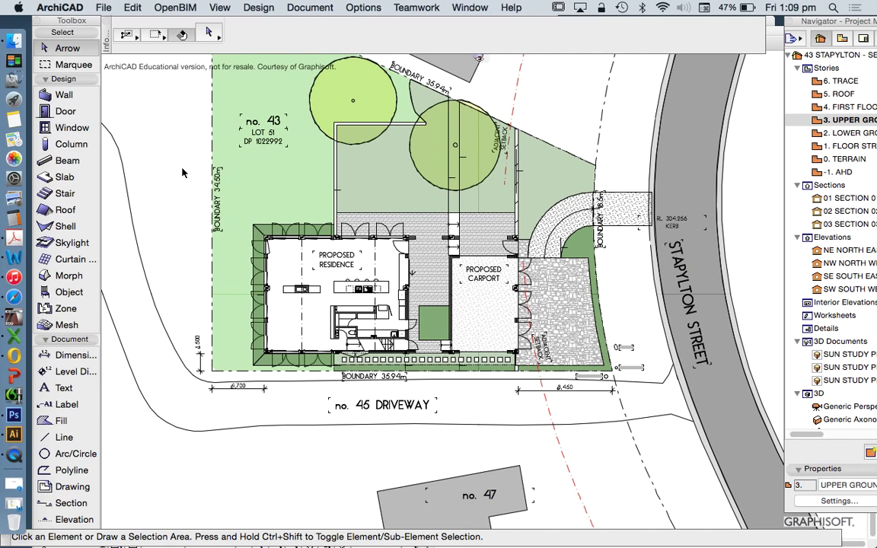
- Show the whole model in a 3D window via Show All in 3D and orbit in toward the house
right_click(183, 174)
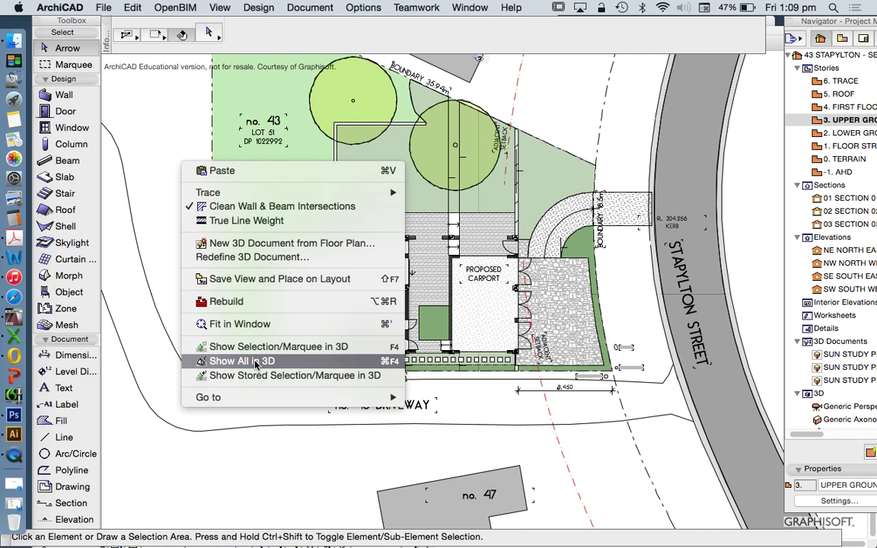
left_click(241, 361)
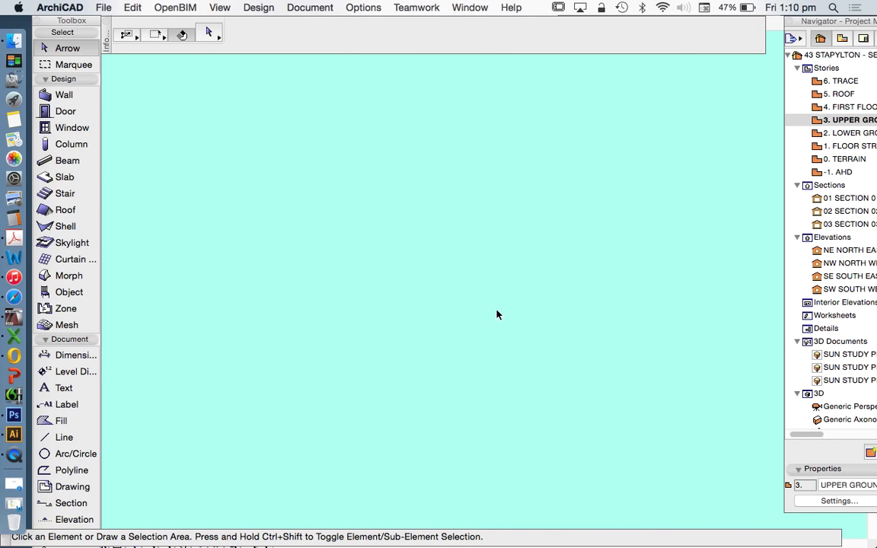
left_click(844, 405)
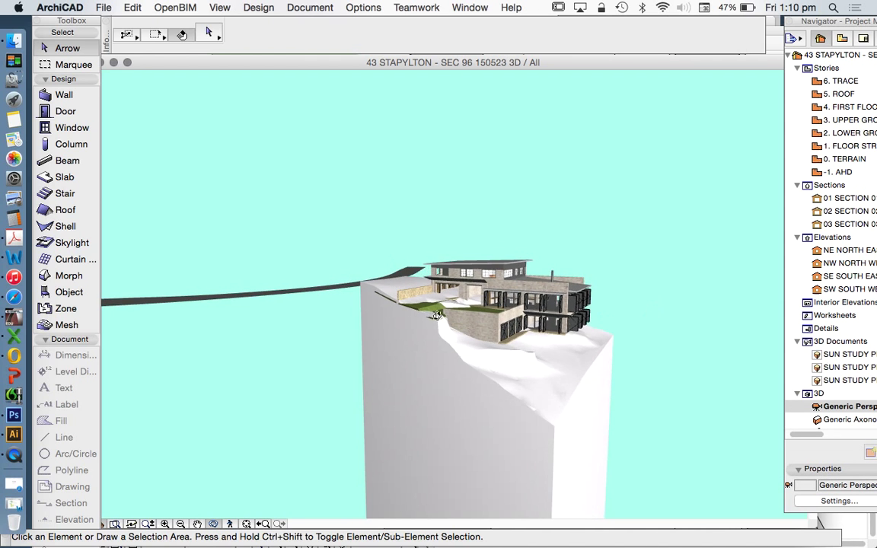
left_click_drag(435, 315, 459, 317)
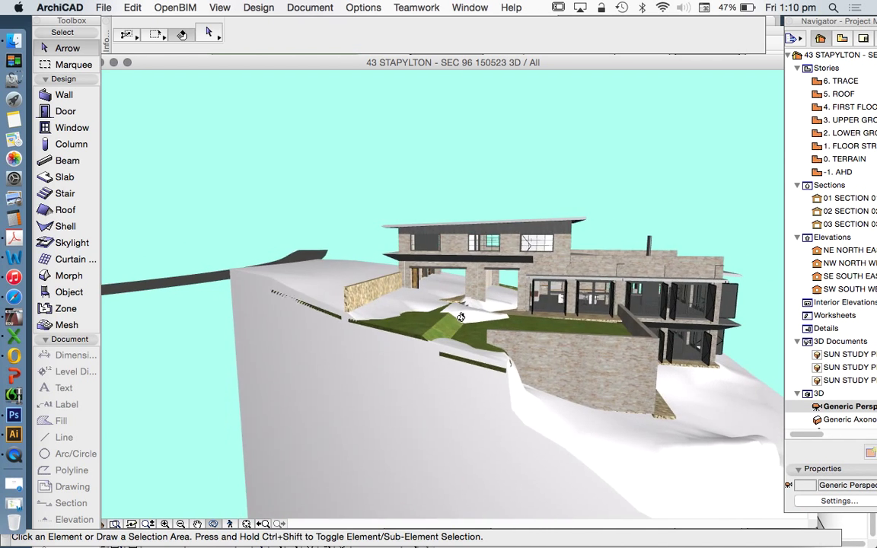
left_click_drag(460, 317, 496, 308)
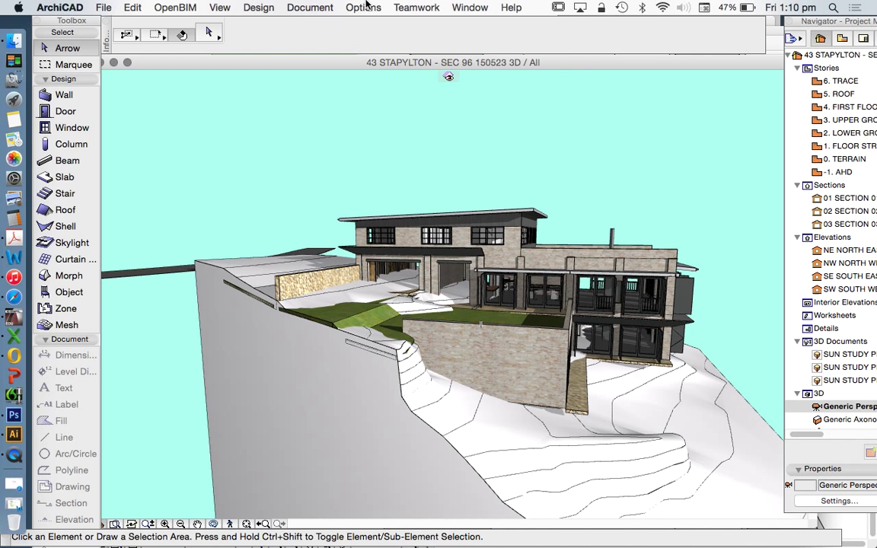
- In Layer Settings, turn off the RMD TERRAIN layer so the ground mass is hidden
left_click(363, 7)
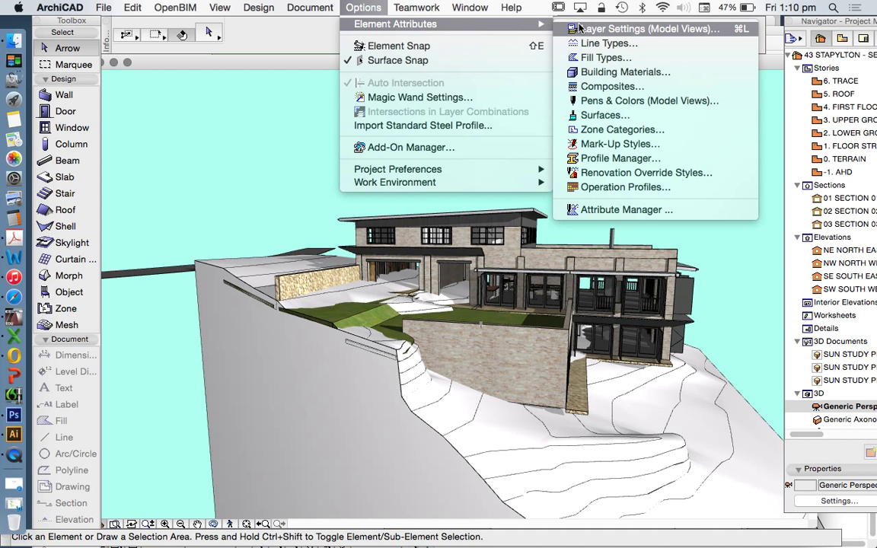
left_click(649, 29)
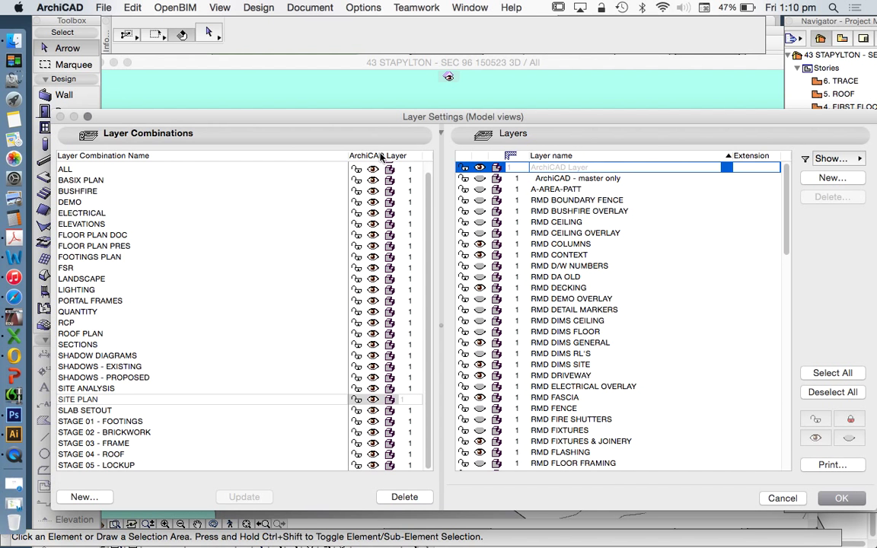
left_click(832, 373)
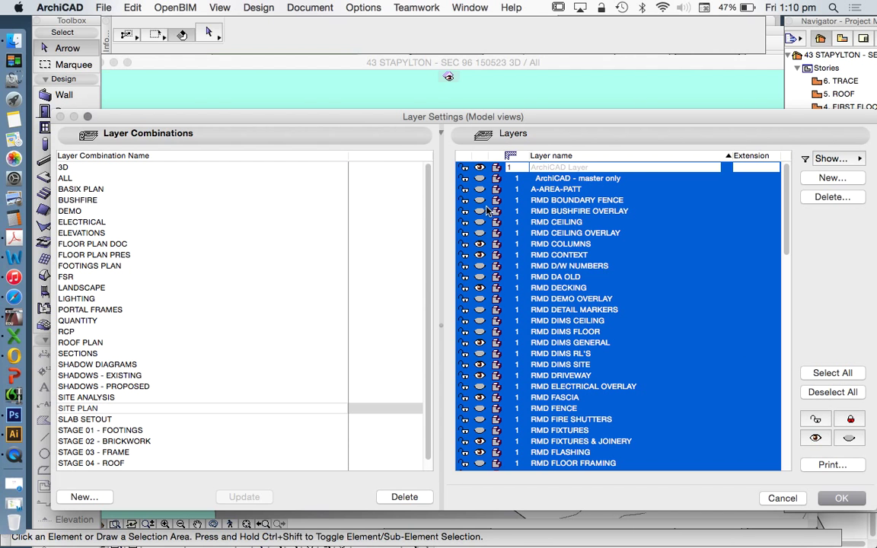
left_click(833, 393)
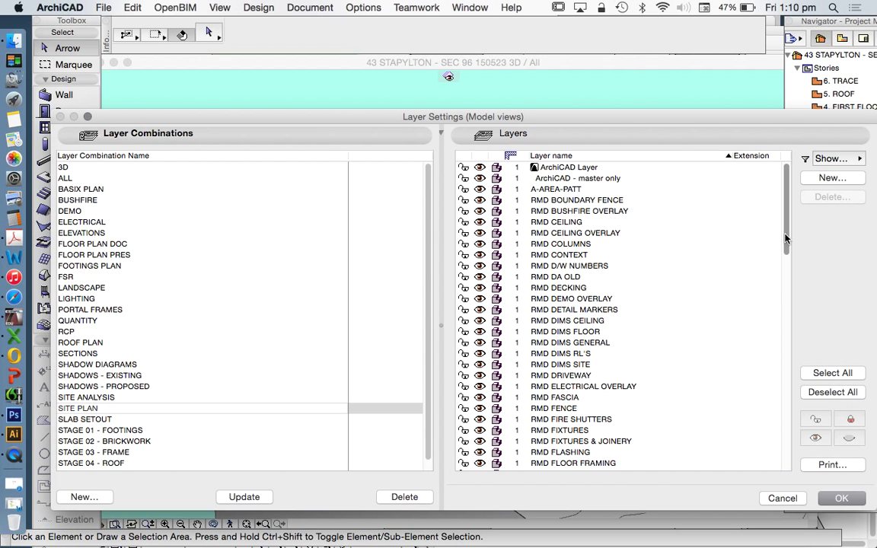
scroll("down", 3)
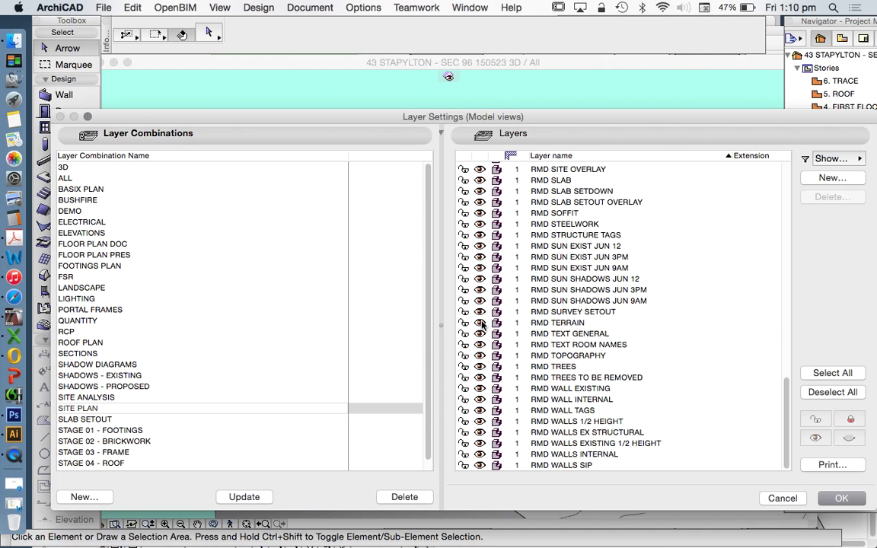
left_click(841, 498)
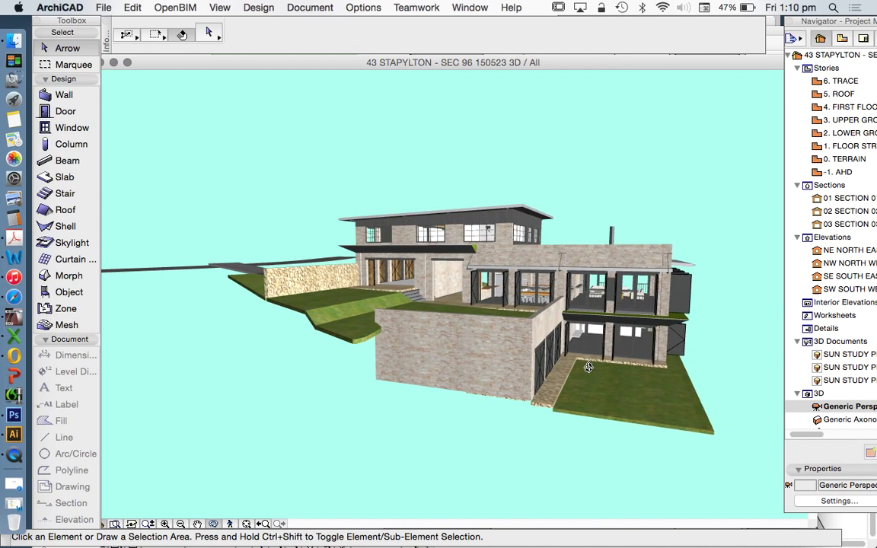
- Orbit the house around to a lower view from the garage corner
left_click_drag(587, 367, 454, 349)
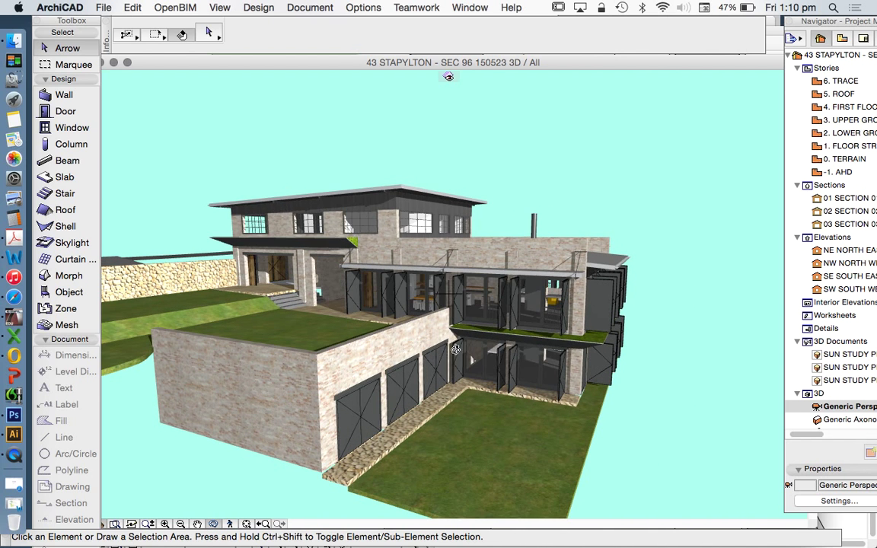
mouse_move(481, 378)
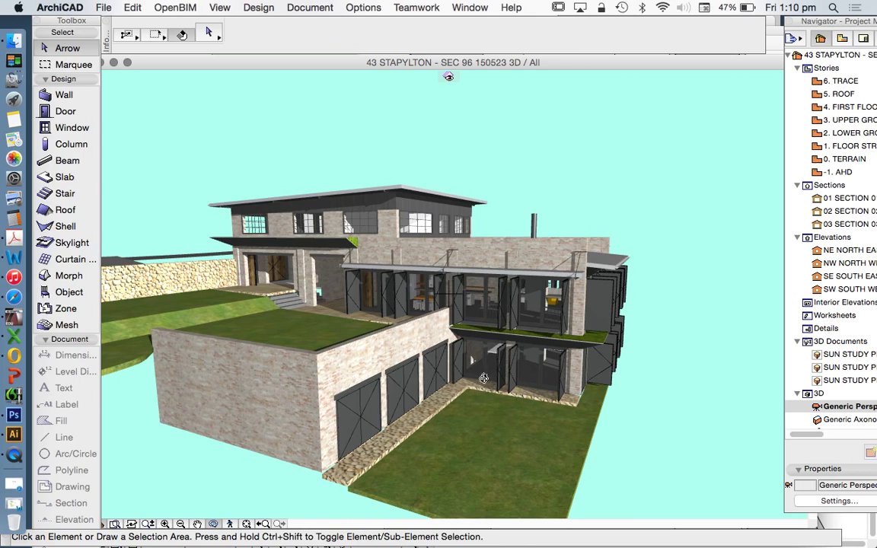
left_click_drag(484, 378, 334, 339)
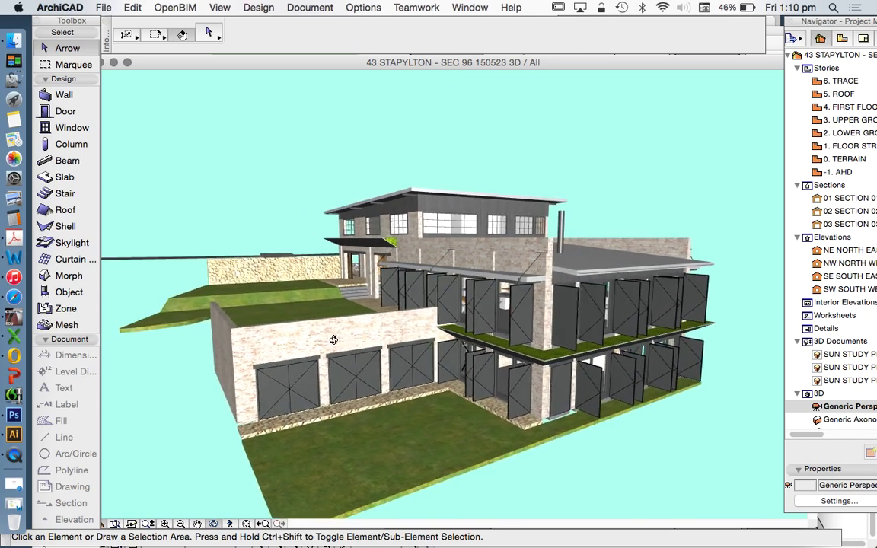
left_click_drag(332, 340, 379, 338)
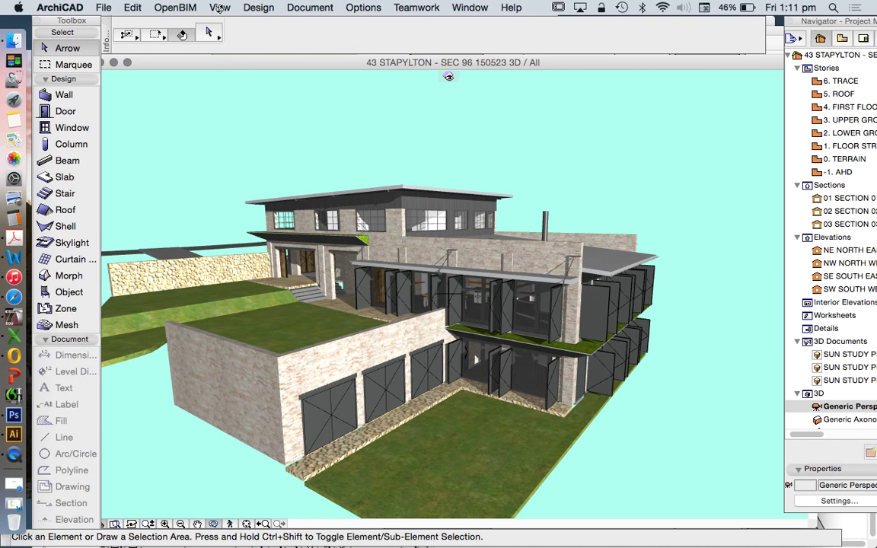
- In 3D Window Settings, change the 3D Engine from OpenGL to Internal Engine
left_click(221, 6)
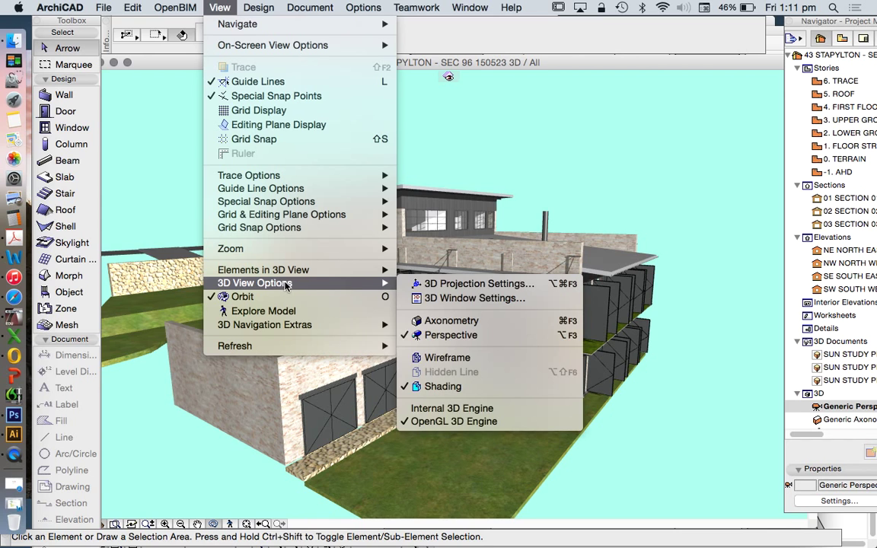
mouse_move(436, 435)
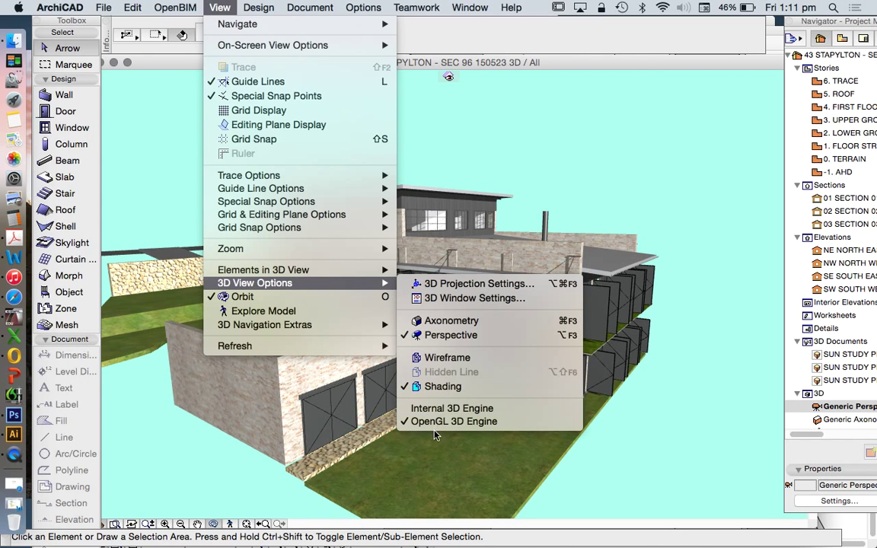
mouse_move(463, 299)
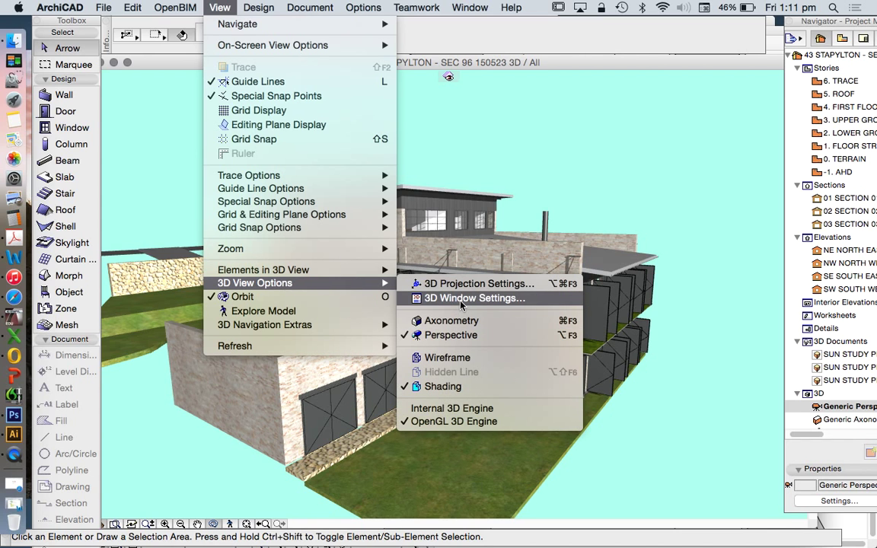
left_click(476, 299)
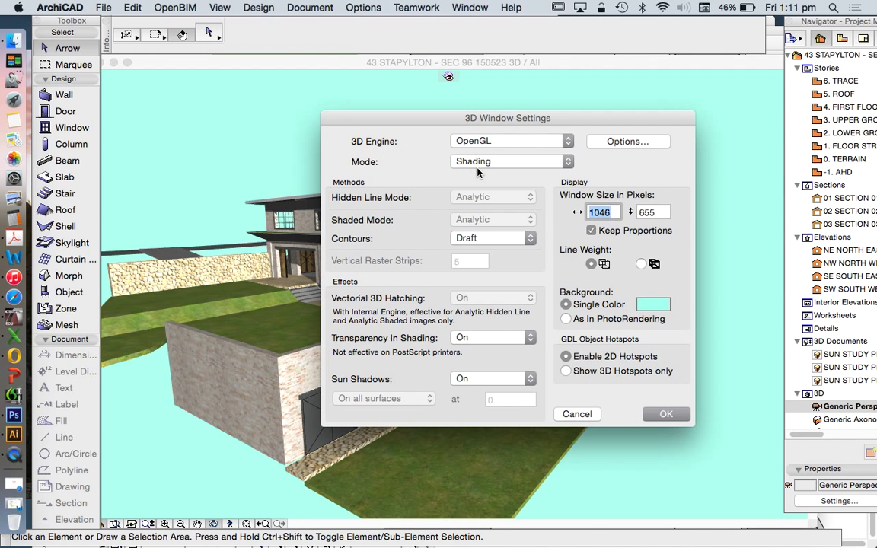
left_click(509, 140)
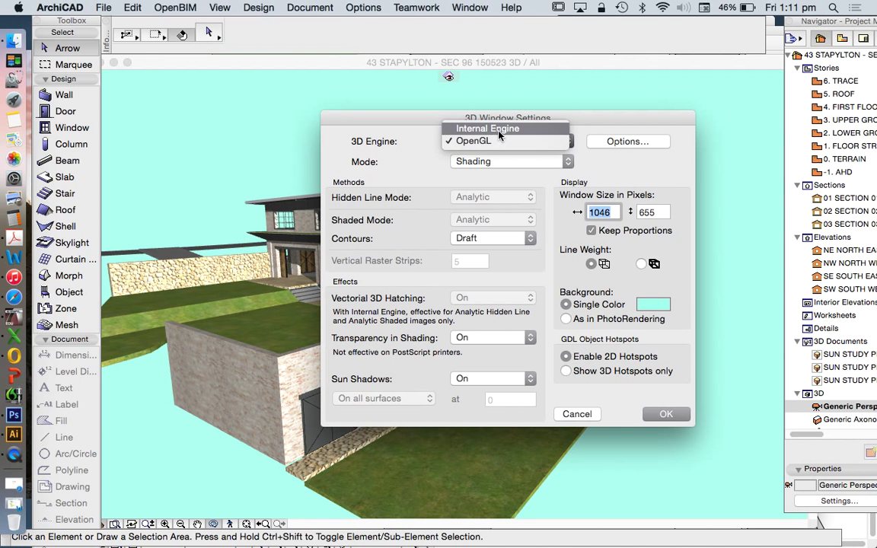
mouse_move(493, 131)
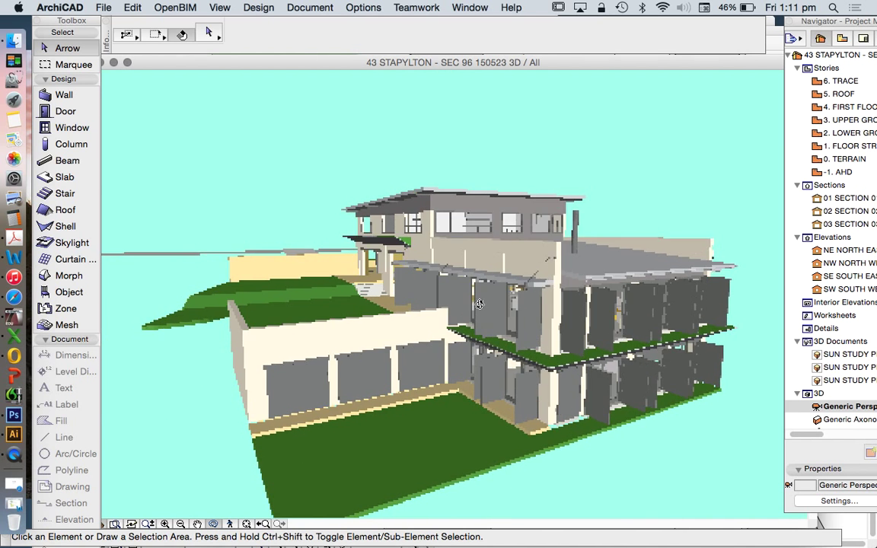
- Orbit the internally rendered house past the front and garage corner to see the upper terraces
left_click_drag(480, 304, 496, 320)
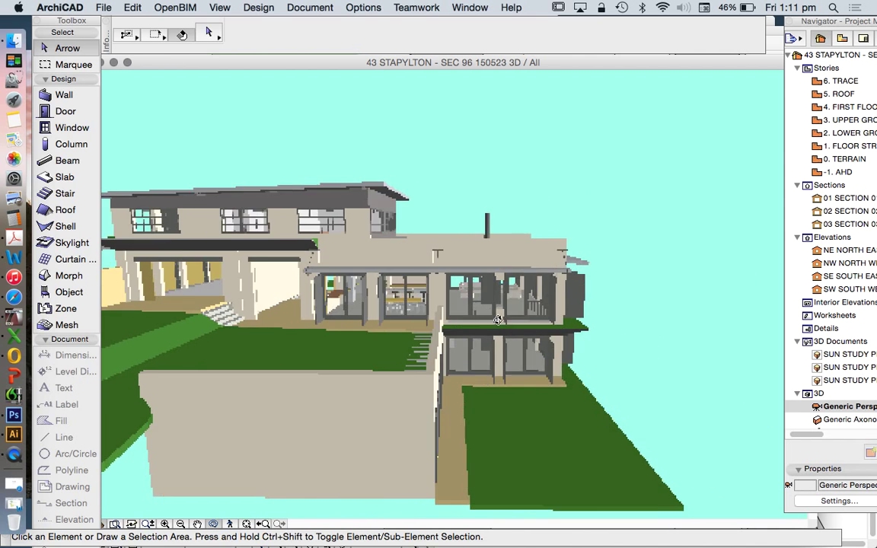
left_click_drag(497, 319, 466, 315)
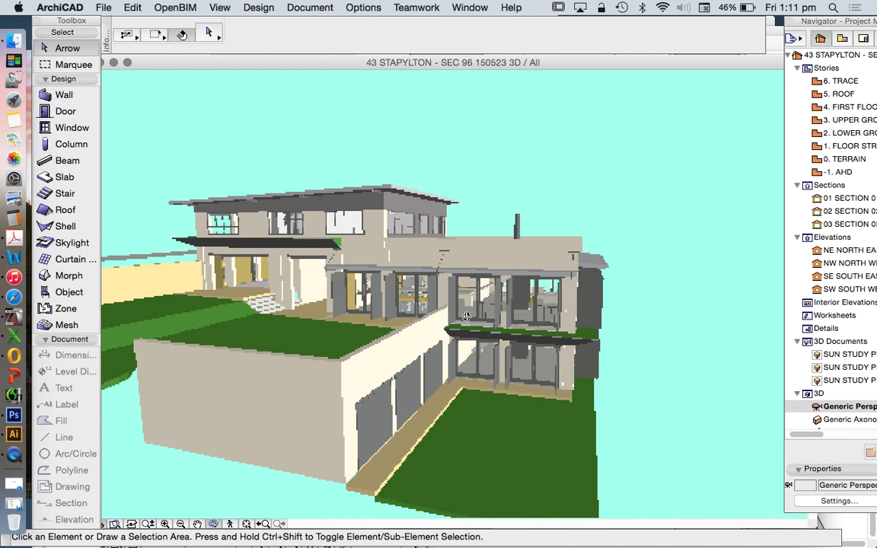
left_click_drag(466, 315, 412, 210)
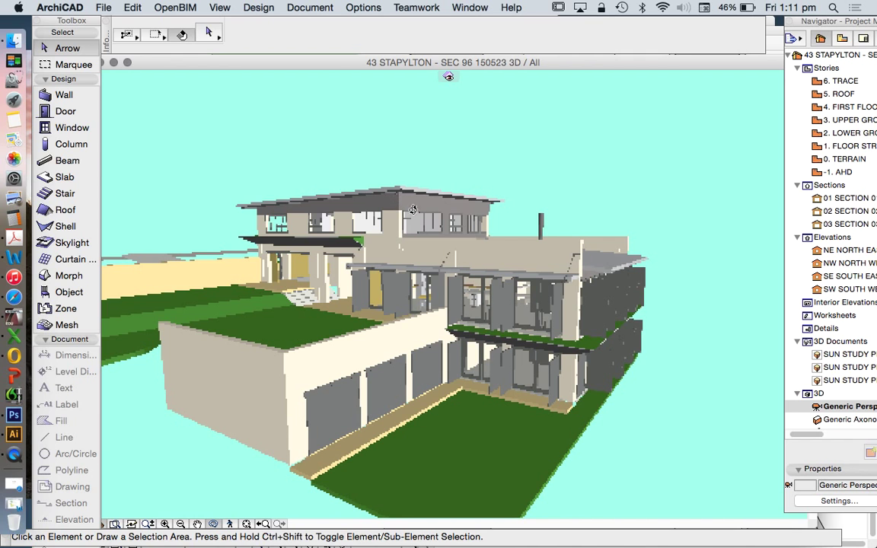
left_click(219, 6)
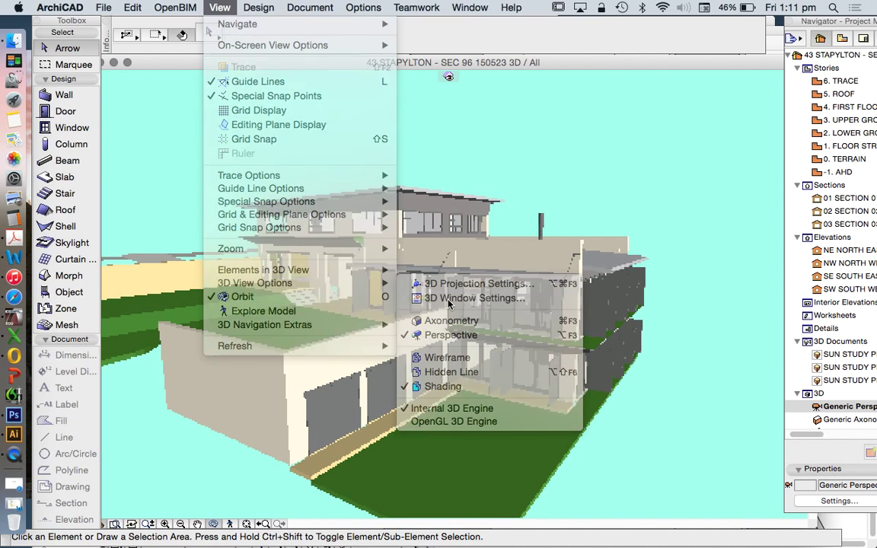
- Confirm the 3D Window Settings so the house shows shaded in OpenGL again
left_click(456, 298)
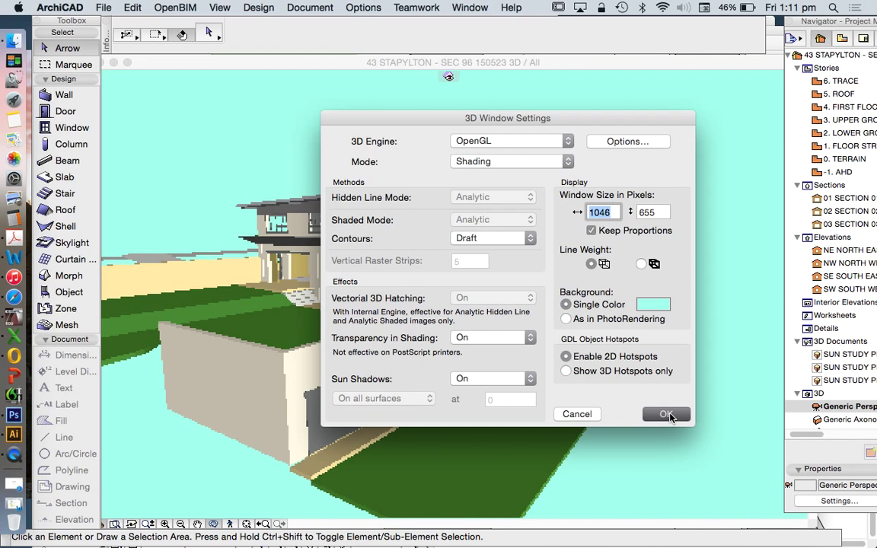
left_click(667, 414)
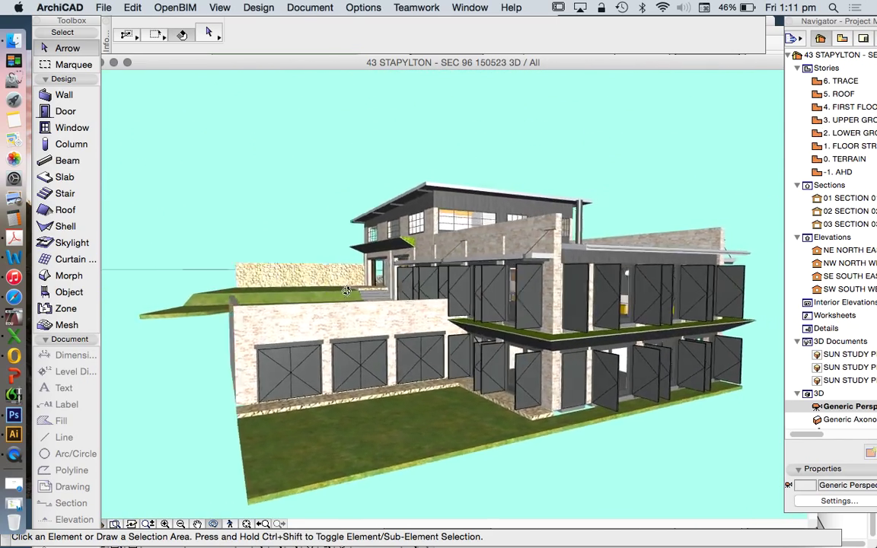
- Orbit over the model around to the street-side front with garages and driveway
left_click_drag(348, 289, 501, 329)
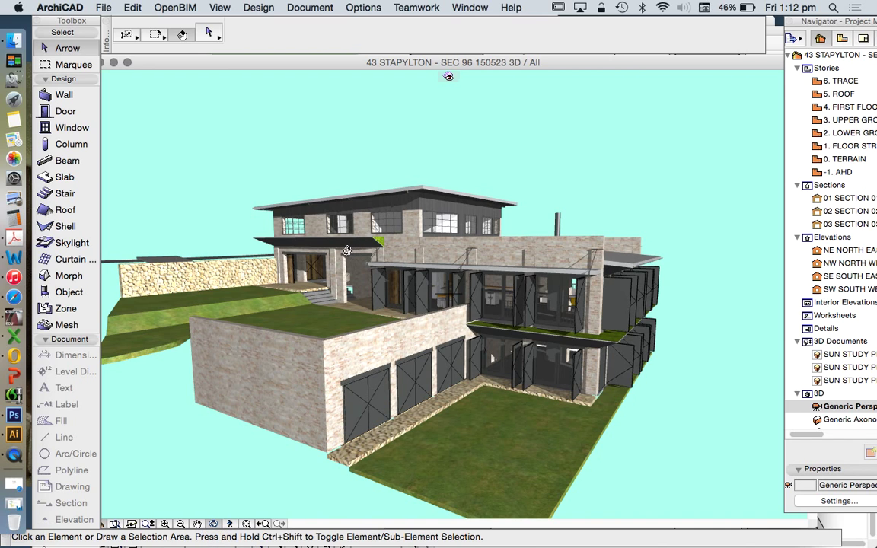
mouse_move(332, 256)
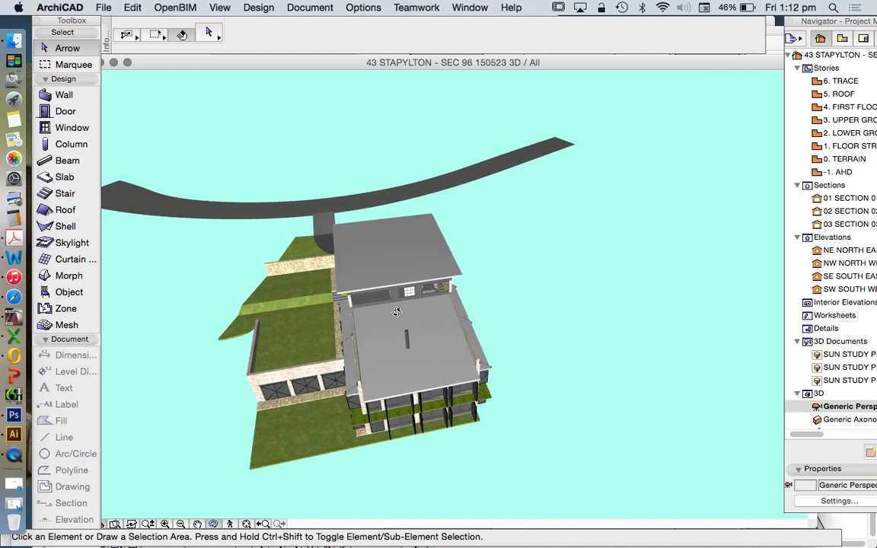
left_click_drag(396, 312, 486, 300)
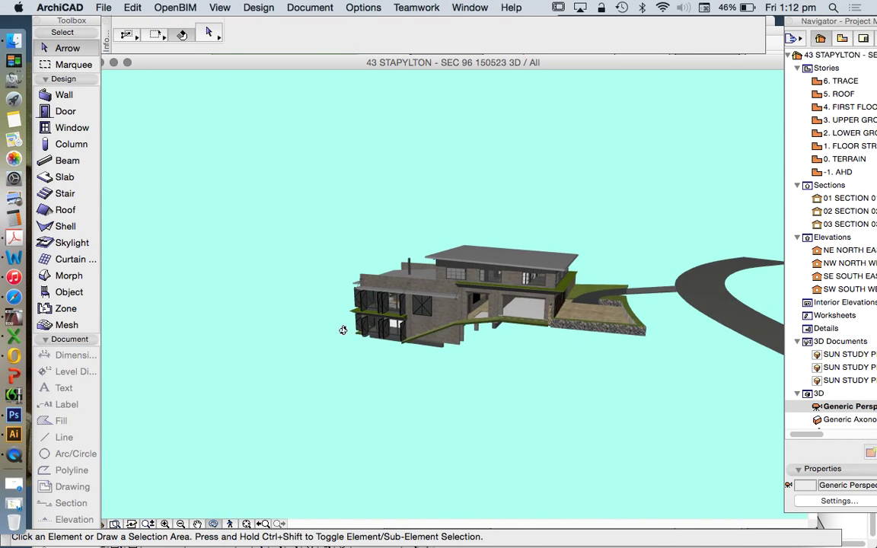
left_click_drag(343, 330, 646, 340)
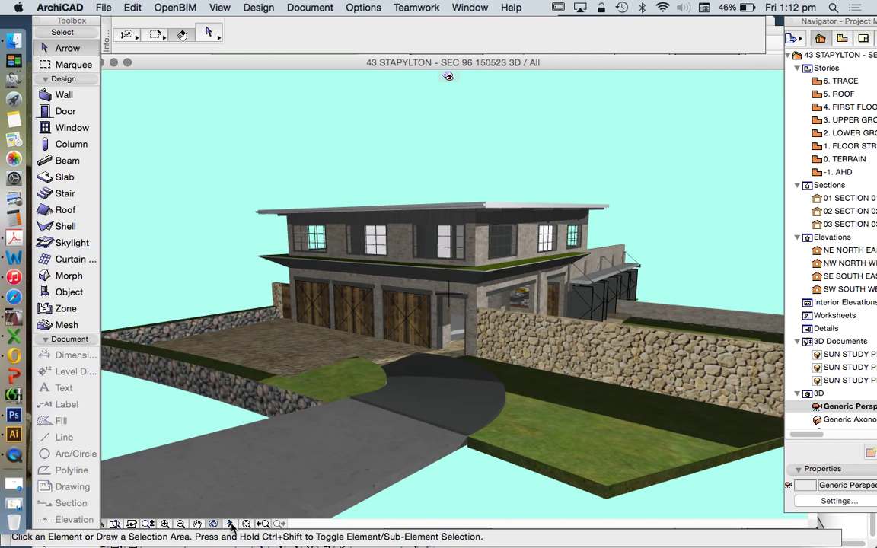
mouse_move(233, 523)
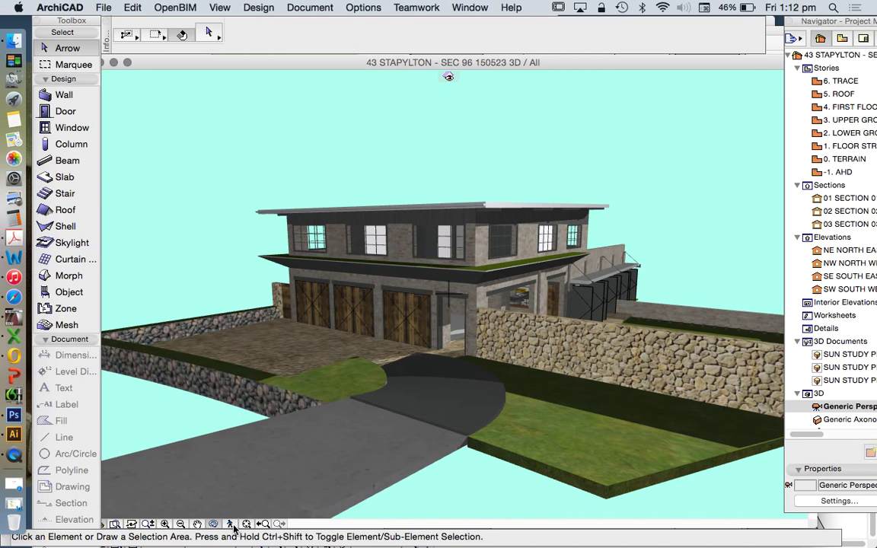
mouse_move(234, 520)
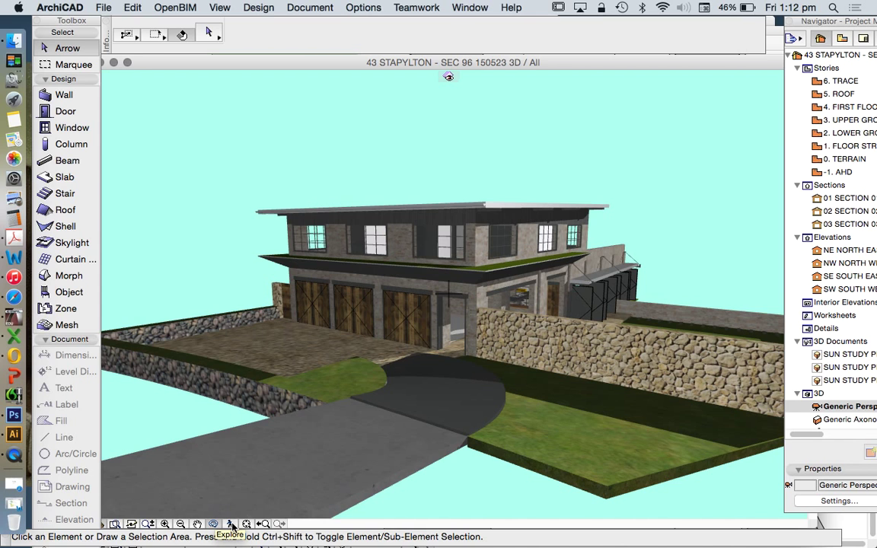
- Start 3D Explore and walk through the dining interior, looking around beside the timber bench
left_click(231, 524)
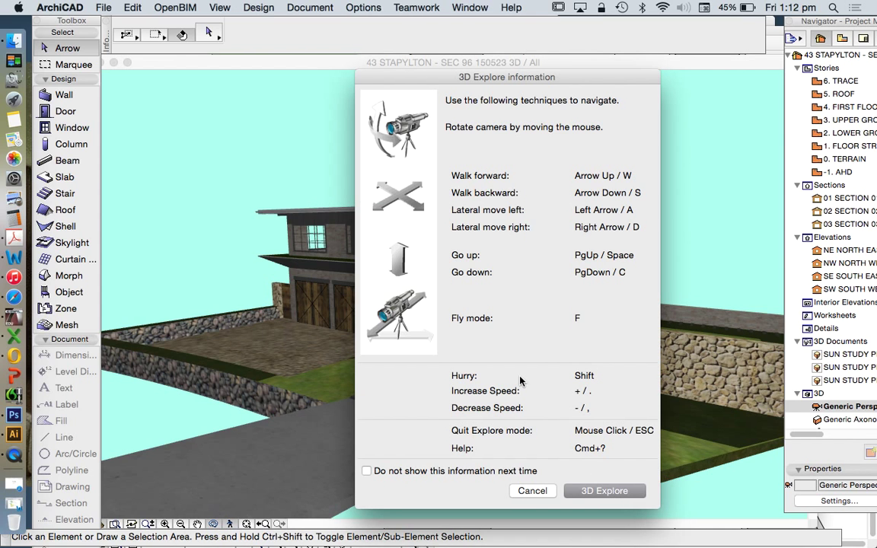
mouse_move(643, 321)
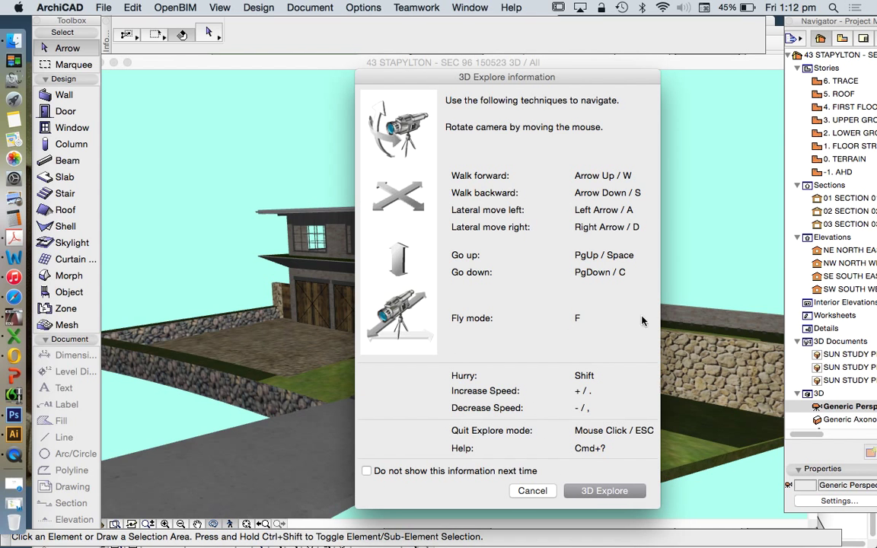
mouse_move(584, 329)
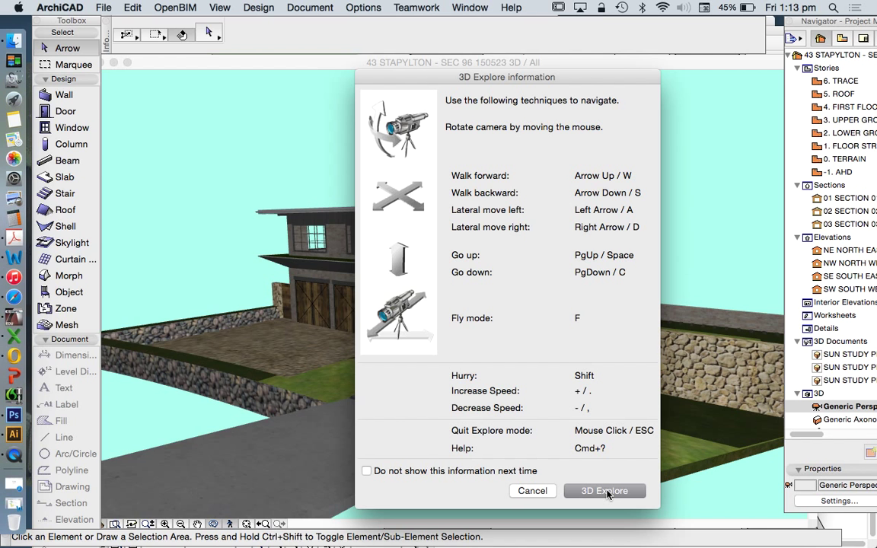
left_click(604, 490)
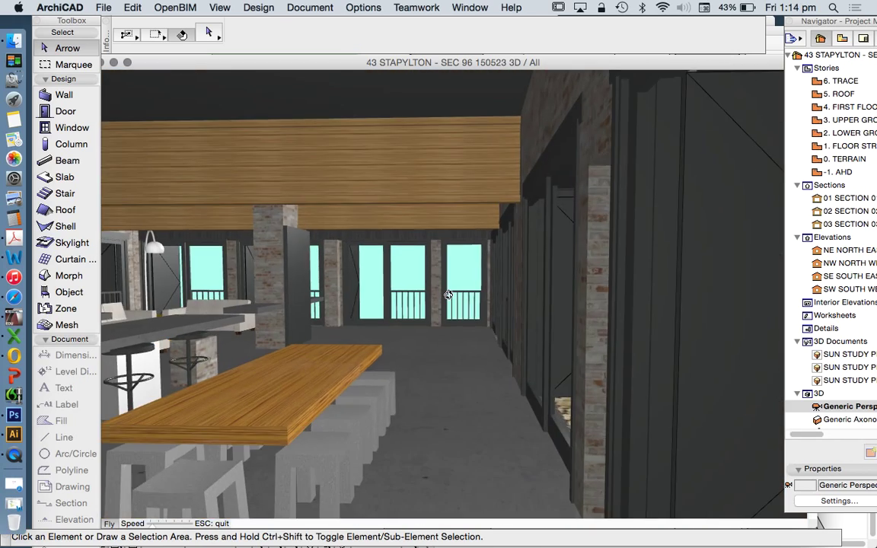
left_click_drag(448, 295, 436, 294)
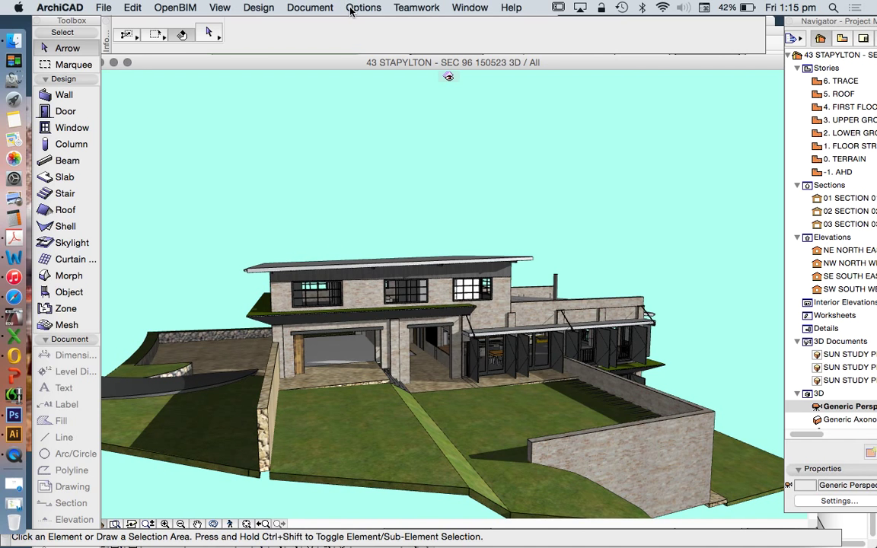
mouse_move(319, 7)
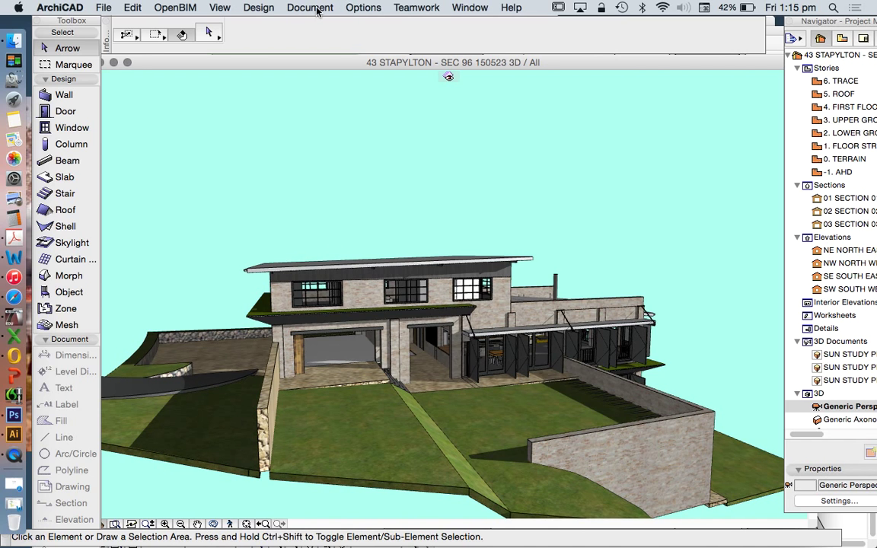
left_click(309, 7)
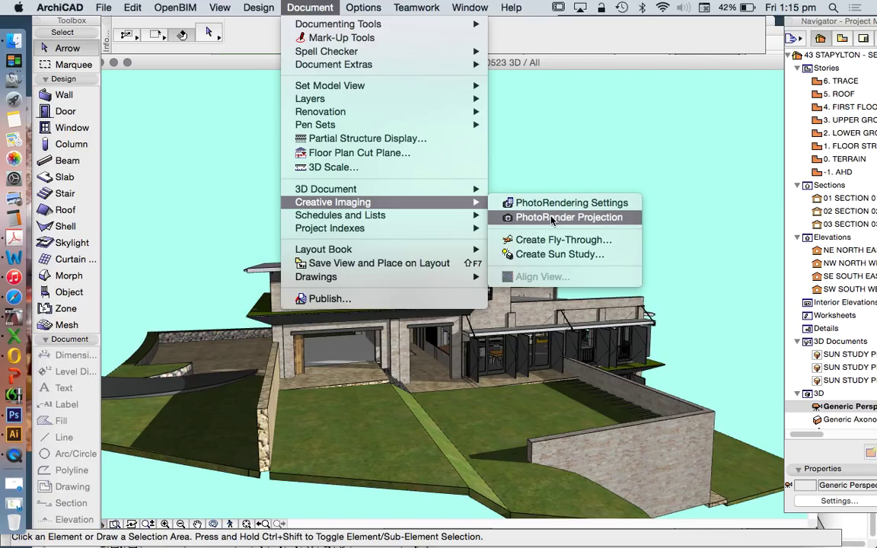
mouse_move(564, 240)
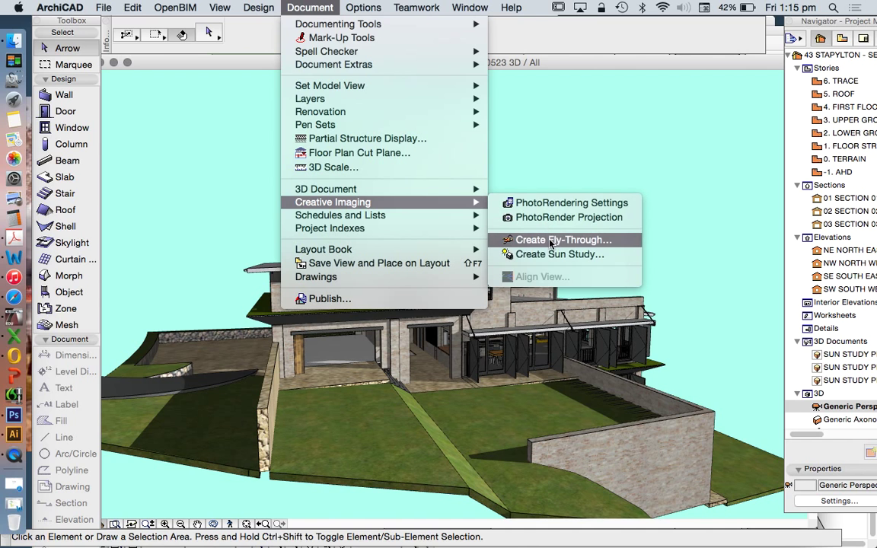
mouse_move(571, 259)
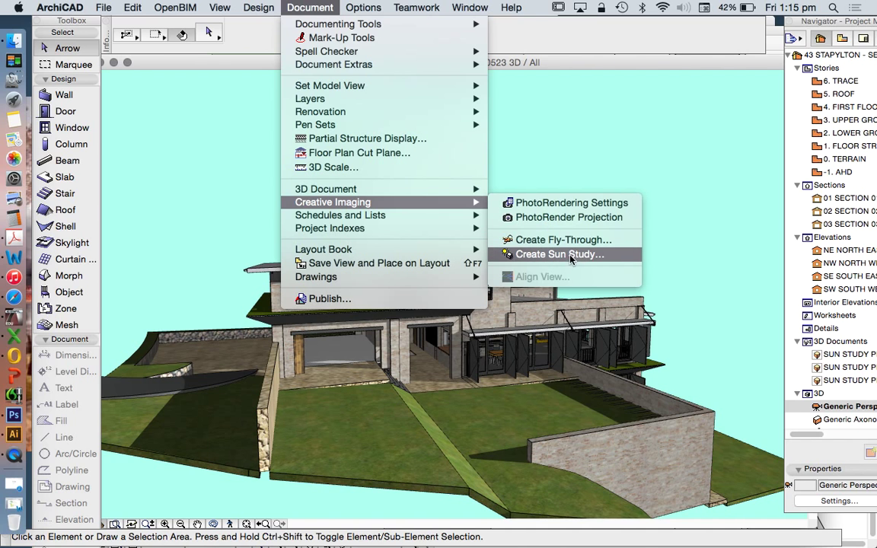
mouse_move(556, 257)
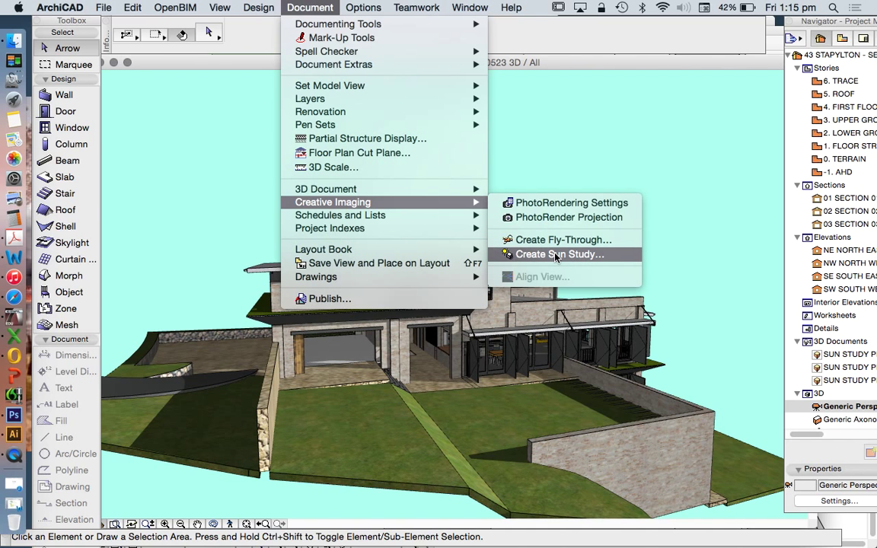
left_click(561, 255)
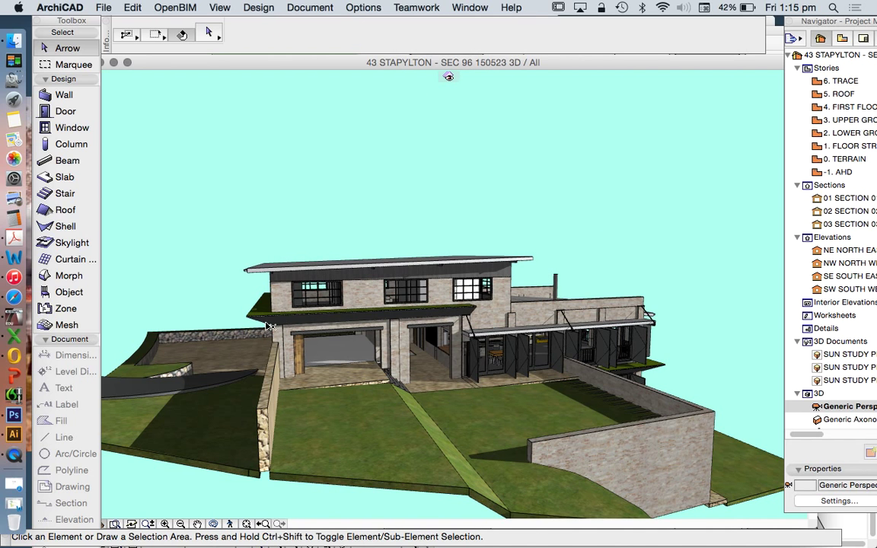
mouse_move(360, 318)
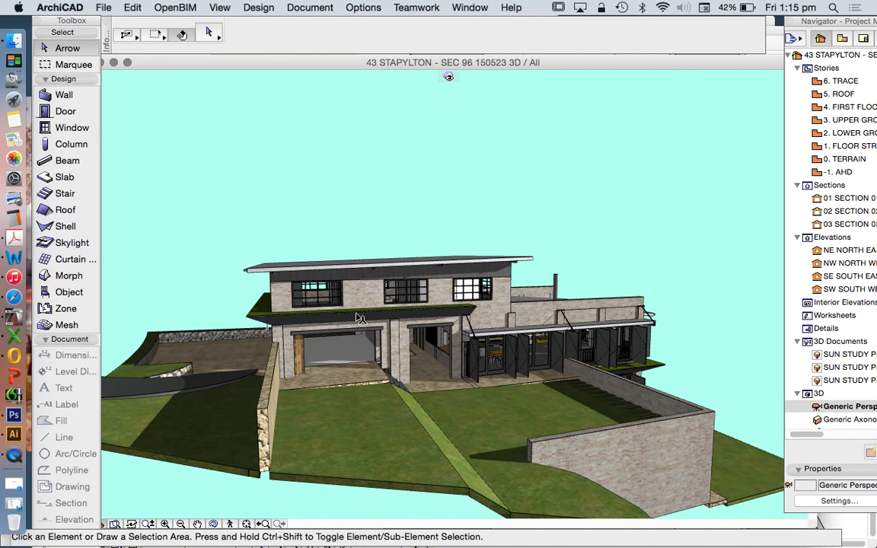
mouse_move(308, 280)
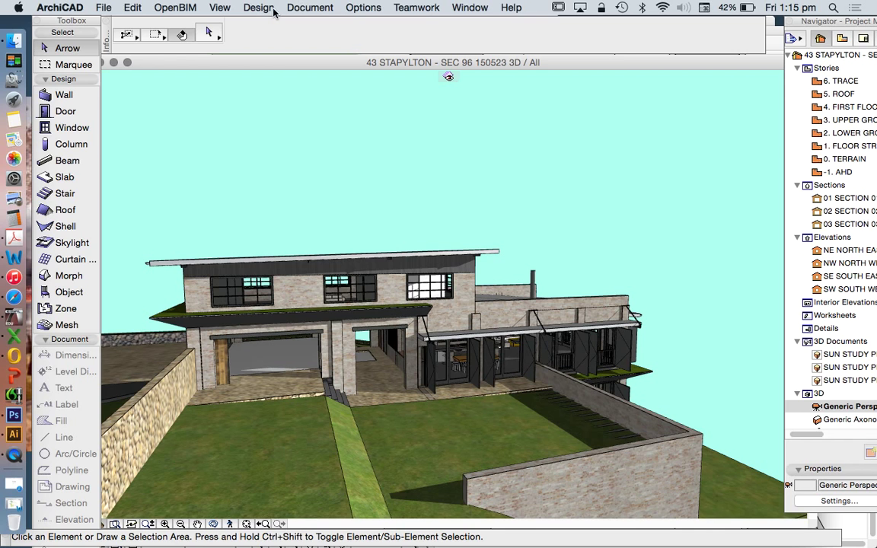
left_click(308, 7)
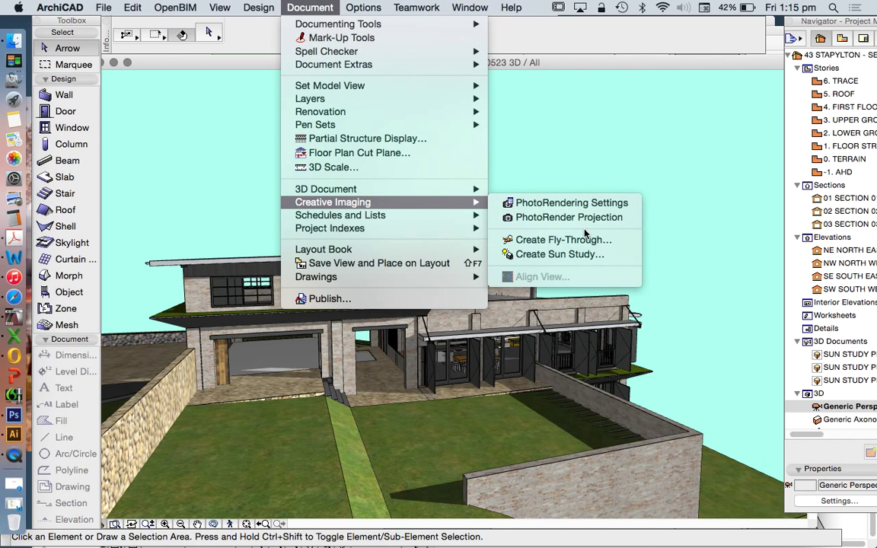
mouse_move(585, 243)
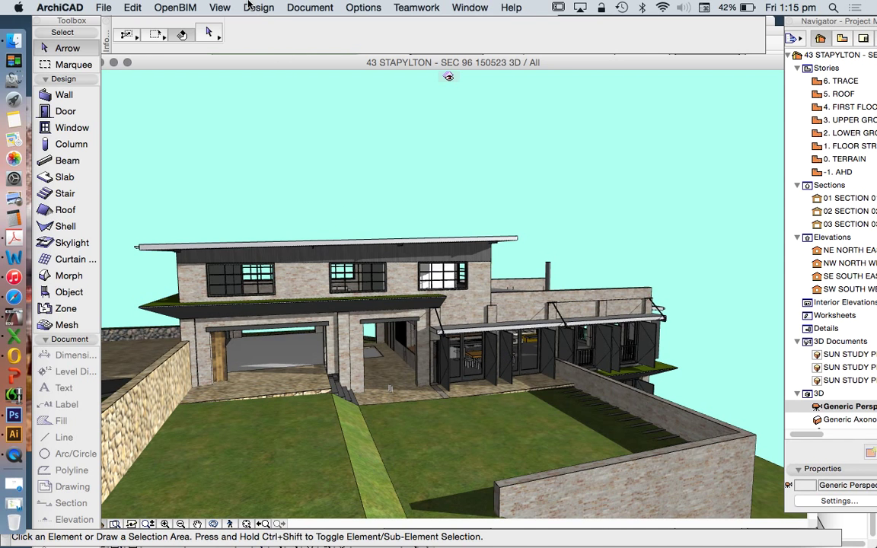
mouse_move(220, 8)
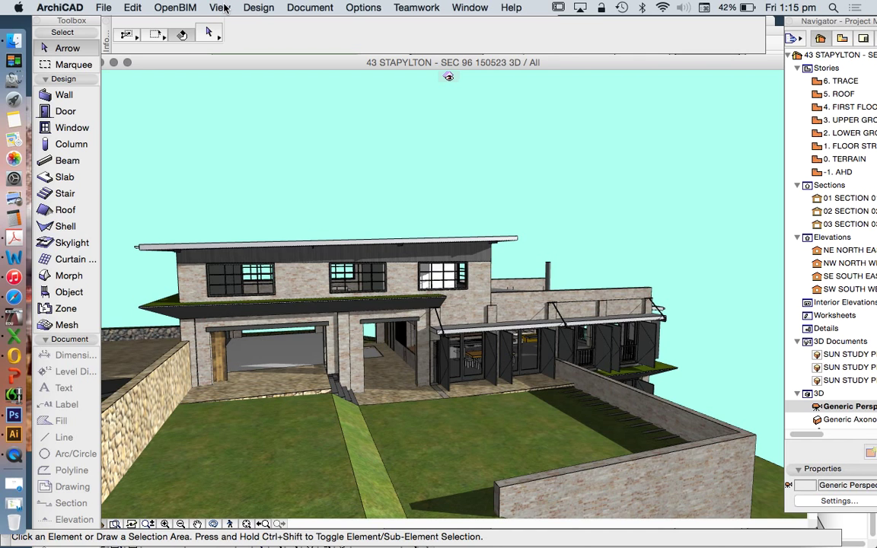
- In 3D Window Settings, check the 3D Engine dropdown and keep OpenGL selected
left_click(231, 8)
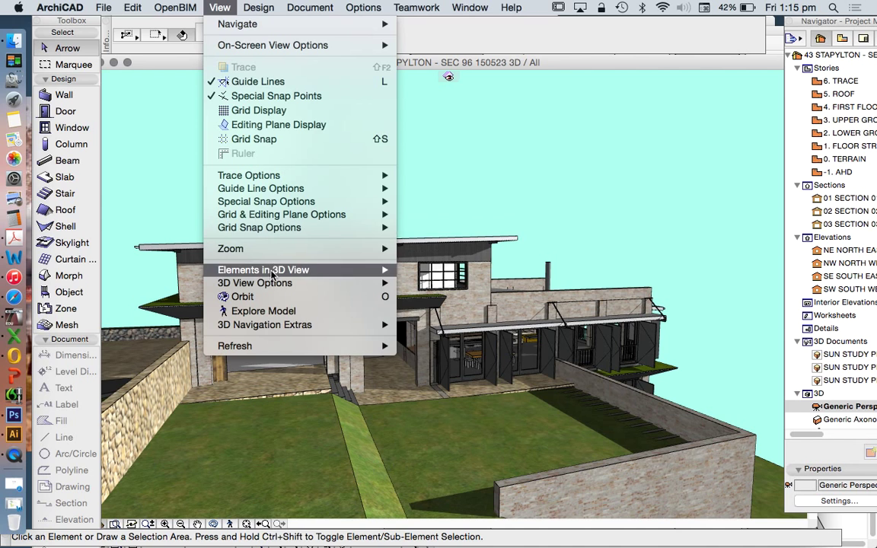
mouse_move(256, 282)
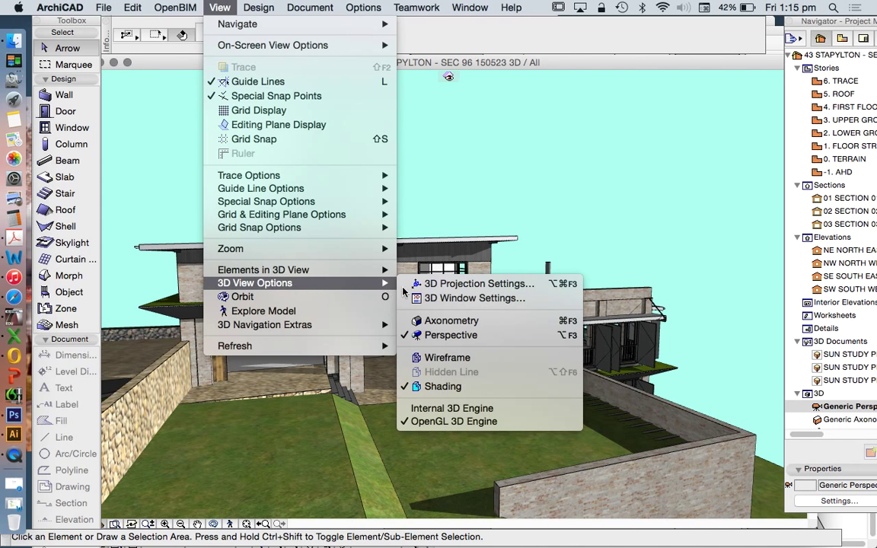
mouse_move(480, 285)
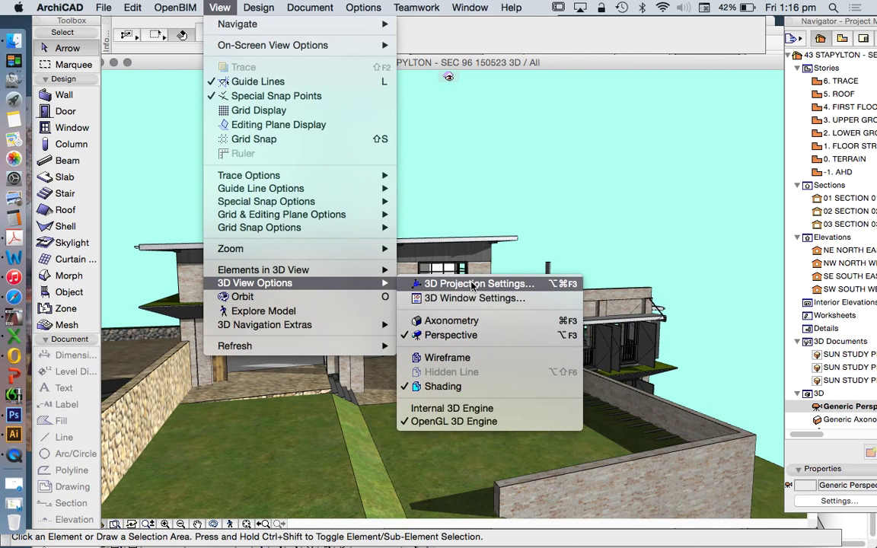
left_click(459, 299)
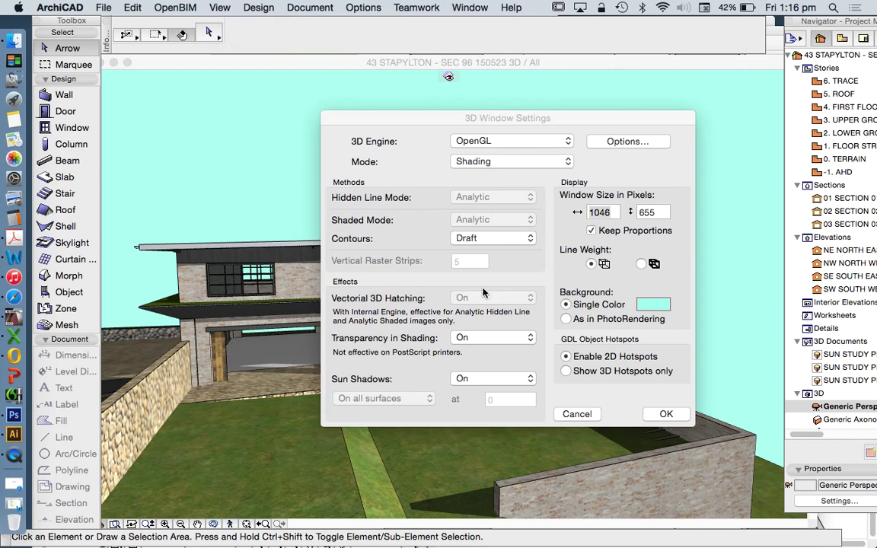
left_click(603, 212)
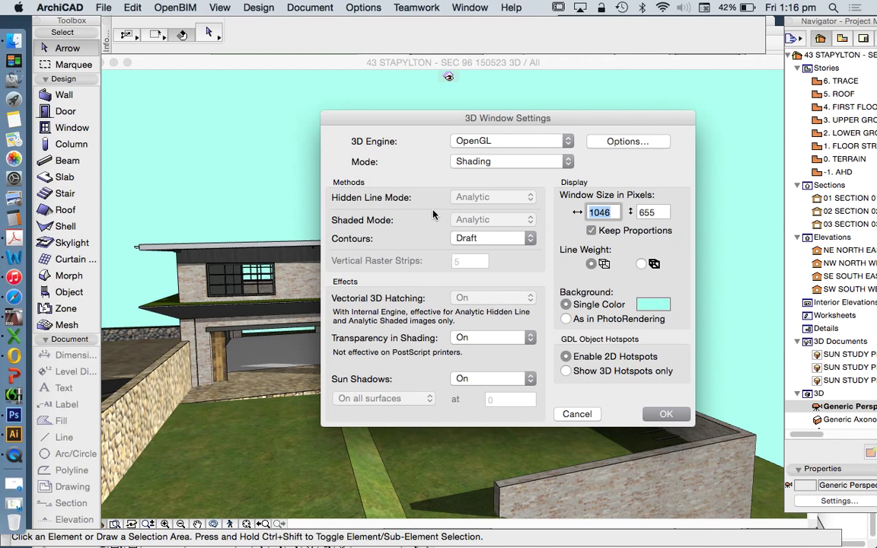
left_click(508, 140)
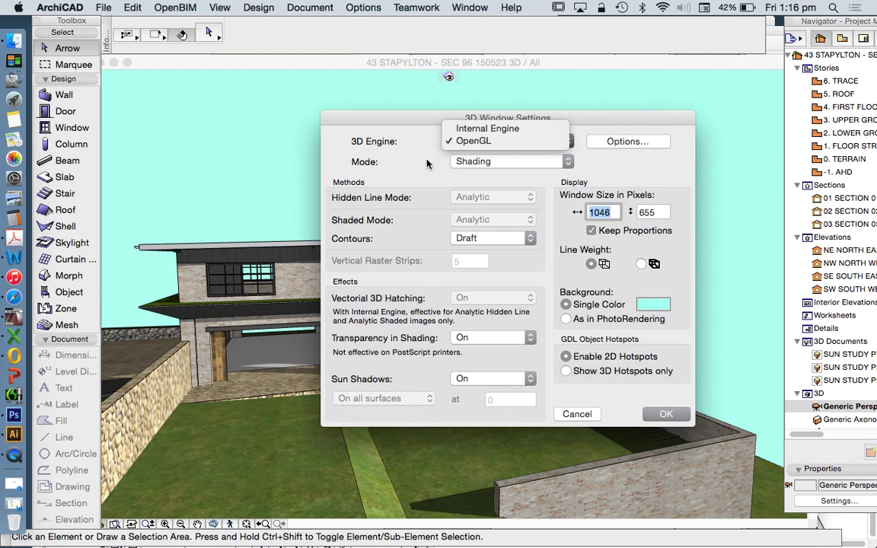
left_click(470, 140)
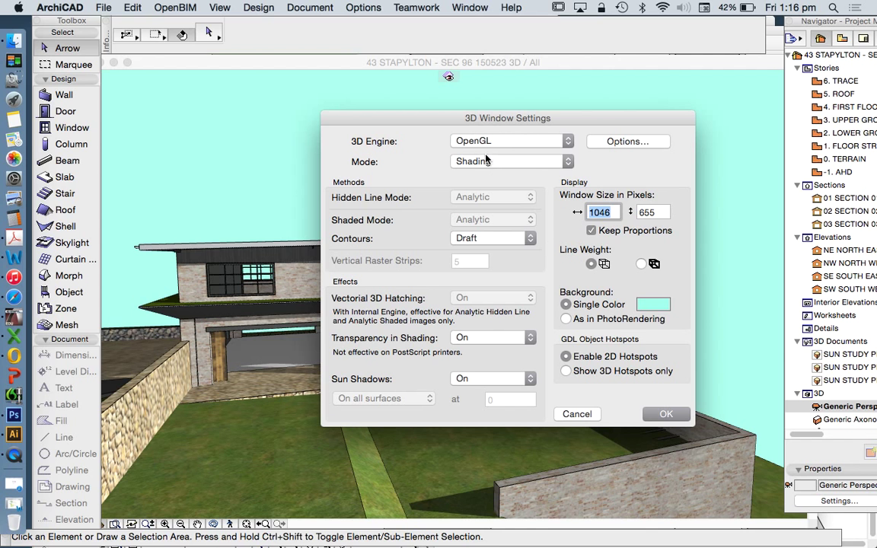
- Move the settings dialog aside and back, then dismiss it unchanged
left_click_drag(509, 119, 795, 110)
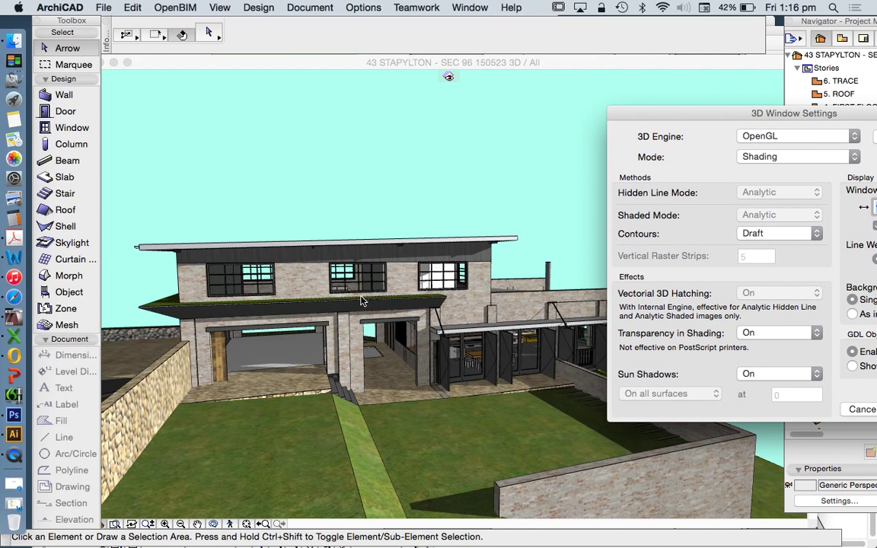
left_click_drag(795, 112, 563, 105)
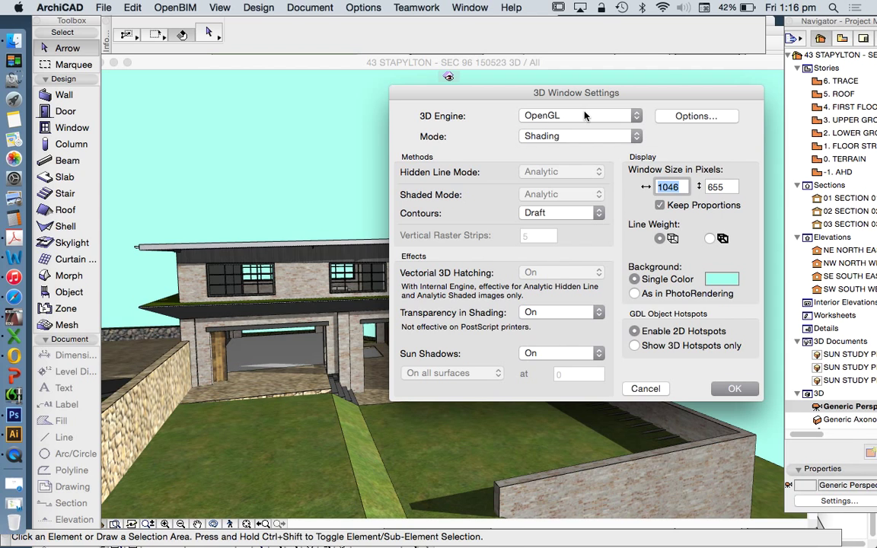
mouse_move(743, 372)
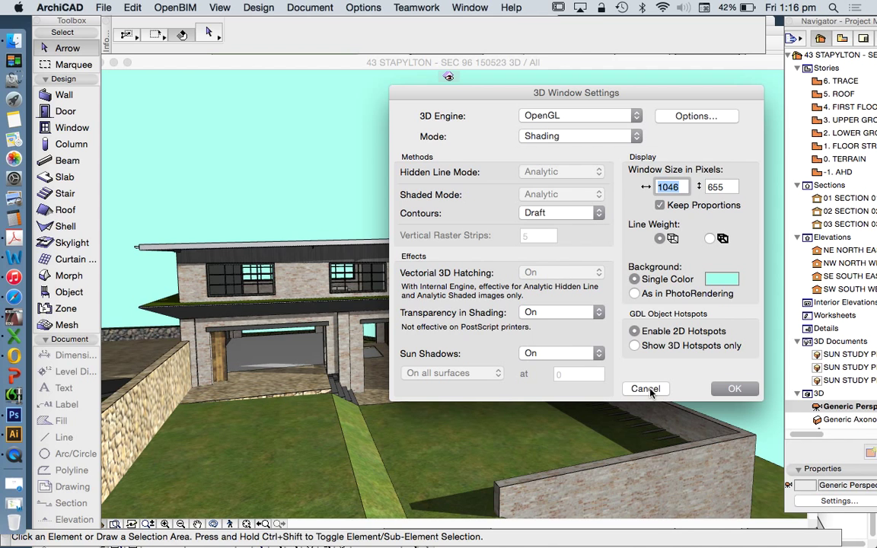
mouse_move(660, 390)
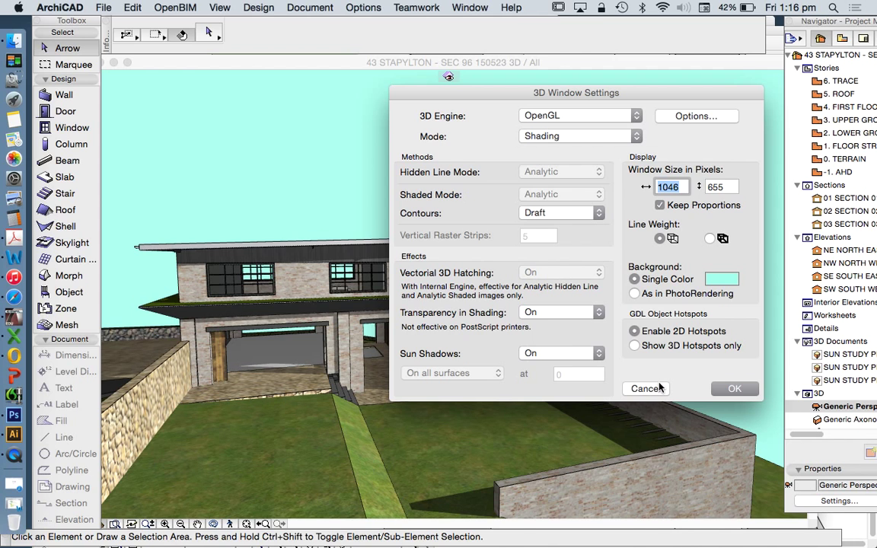
mouse_move(692, 315)
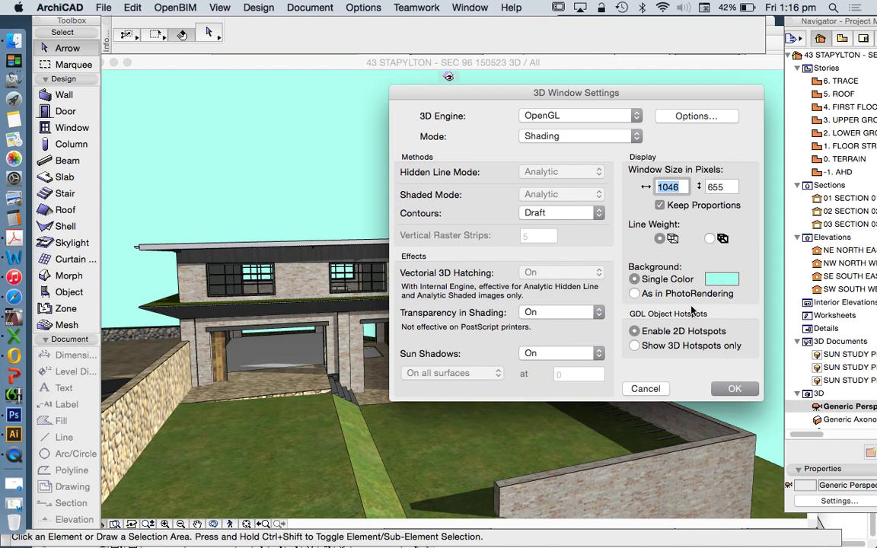
mouse_move(743, 110)
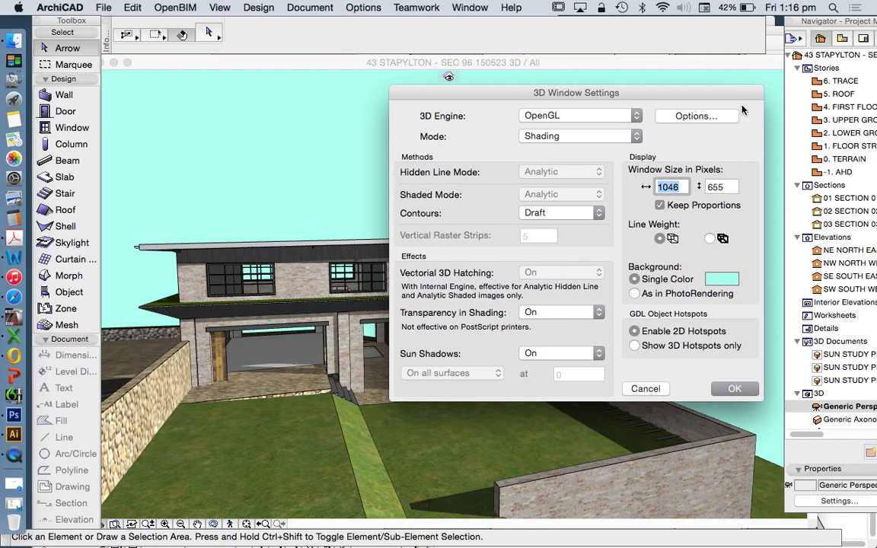
left_click(696, 116)
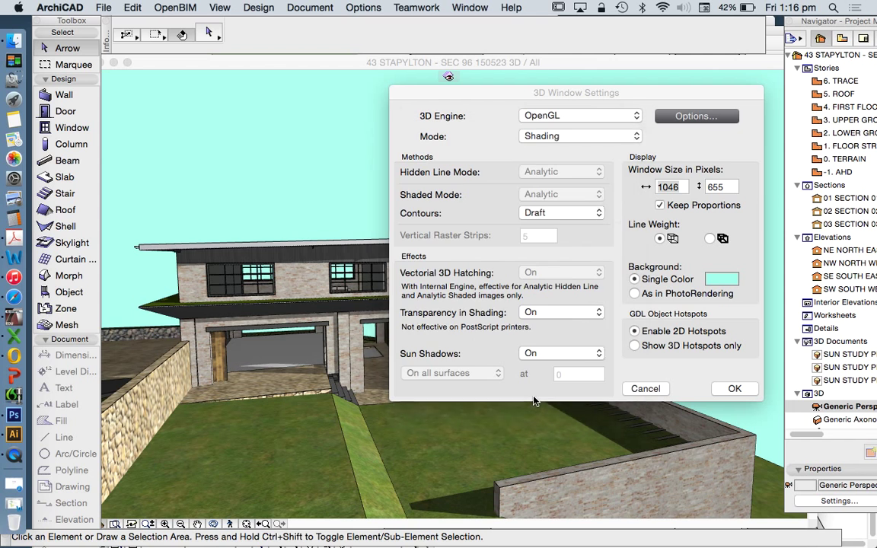
left_click(735, 388)
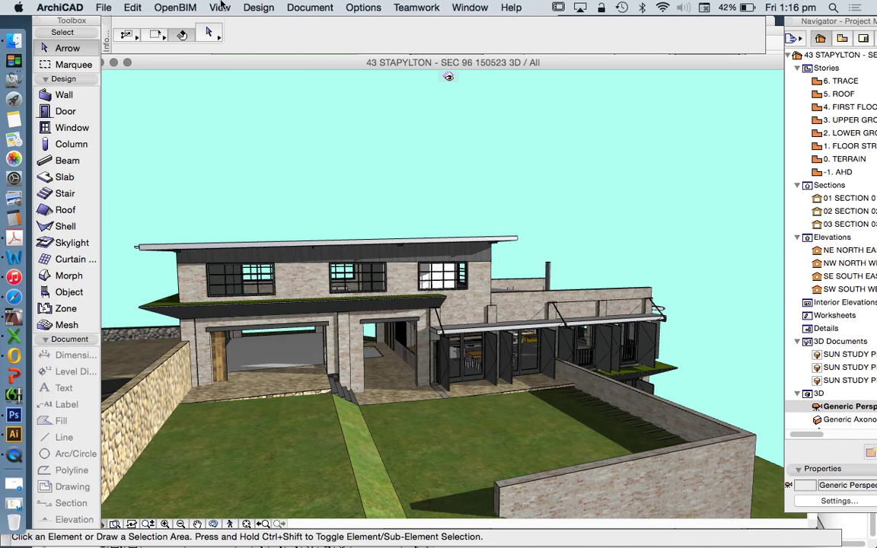
- Apply edited Perspective Settings camera values for a lower, more distant view of the house
left_click(232, 7)
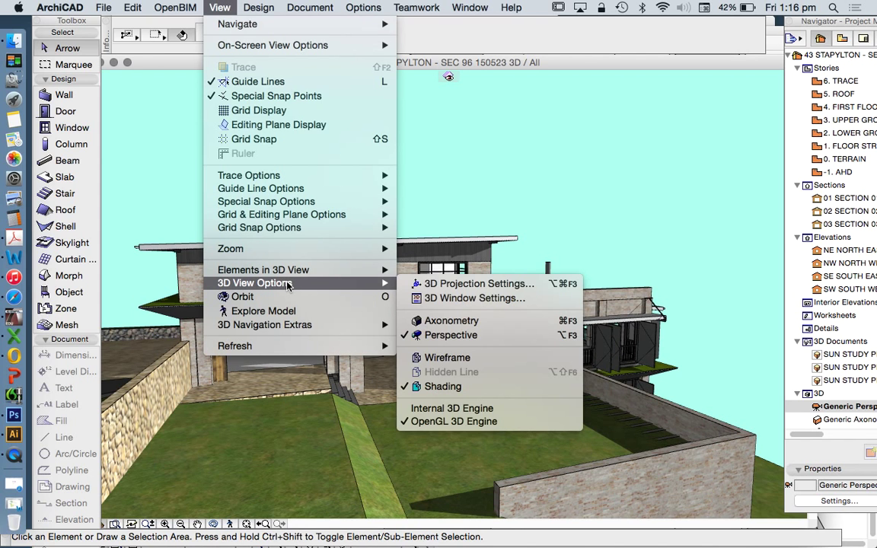
mouse_move(373, 296)
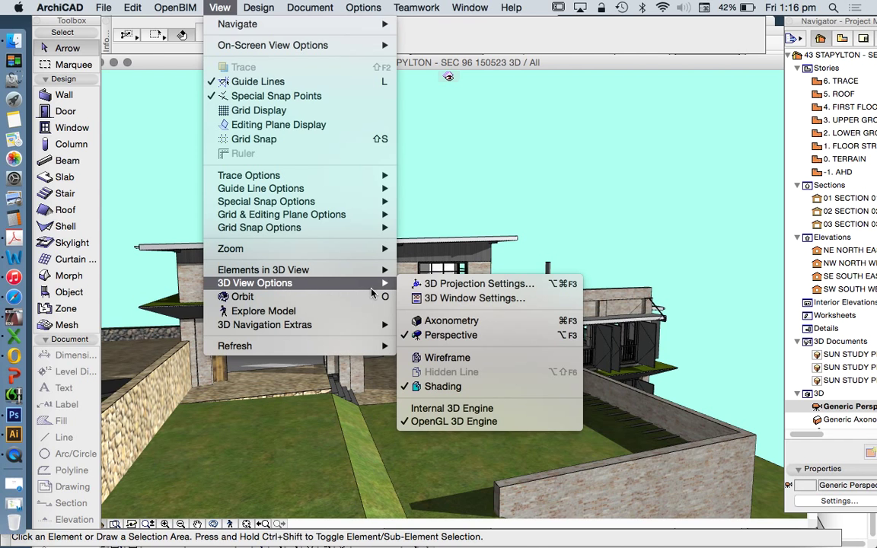
mouse_move(478, 290)
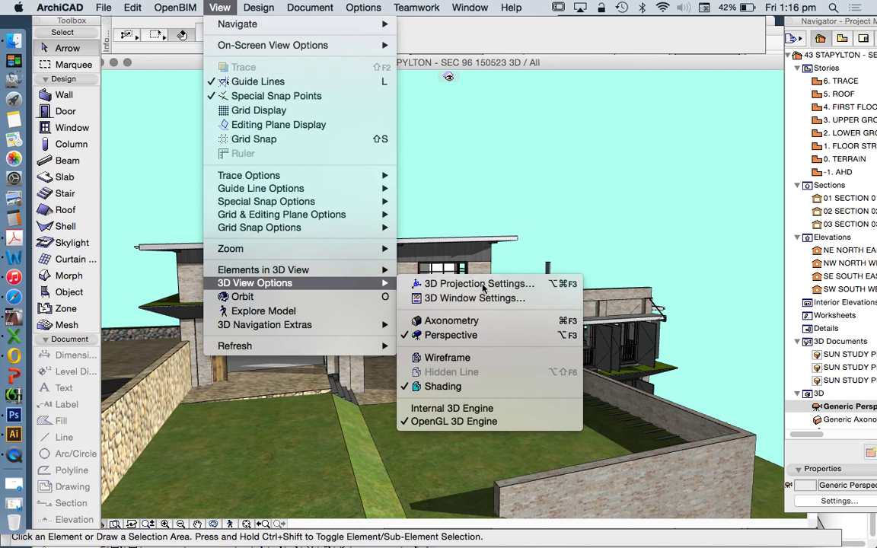
left_click(479, 283)
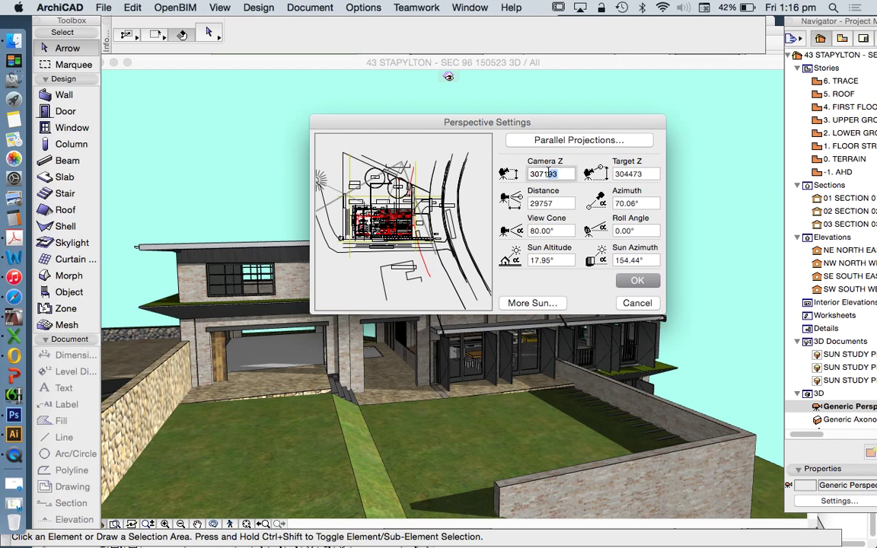
left_click(548, 174)
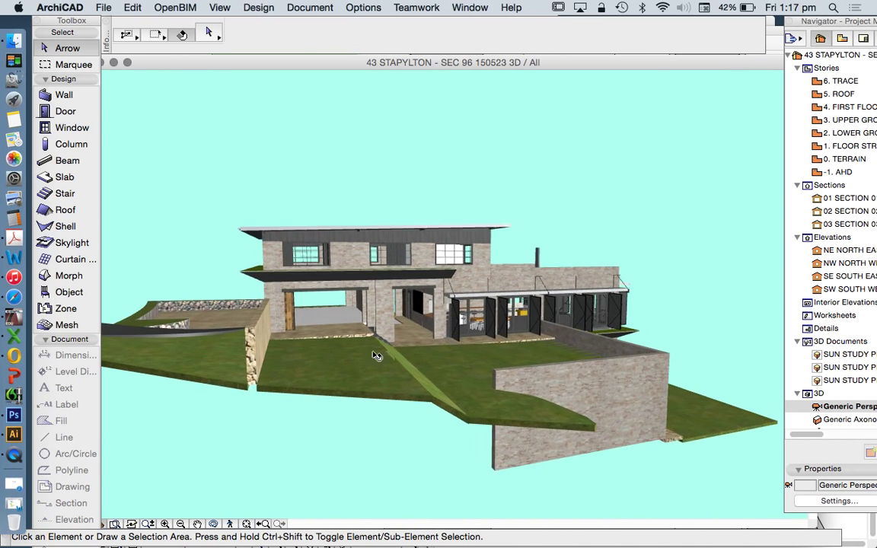
- Leave the 3D window and bring up the floor plan zoomed near the Stapylton Street kerb
left_click_drag(378, 356, 594, 298)
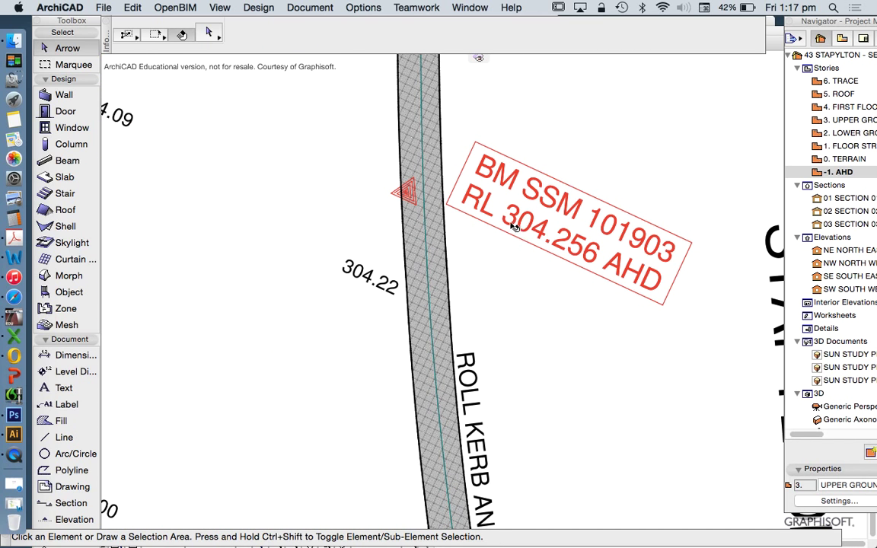
mouse_move(516, 221)
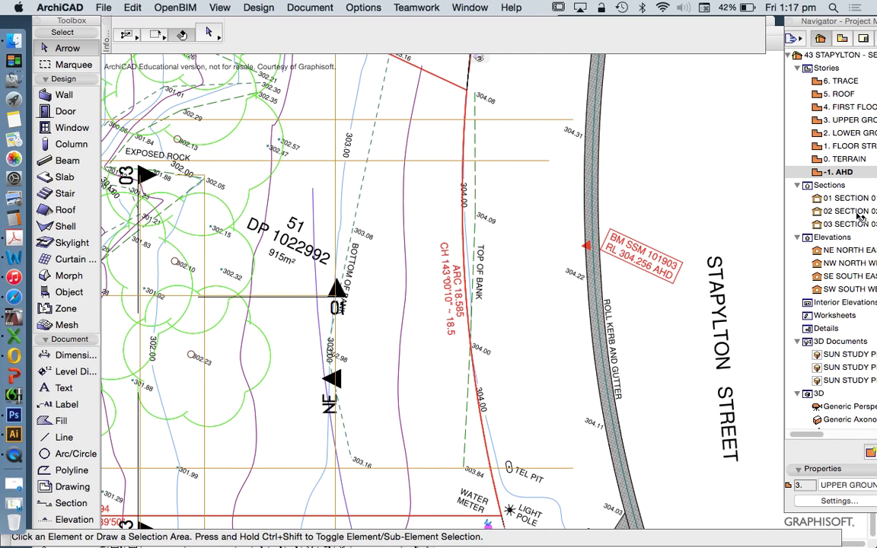
double_click(846, 198)
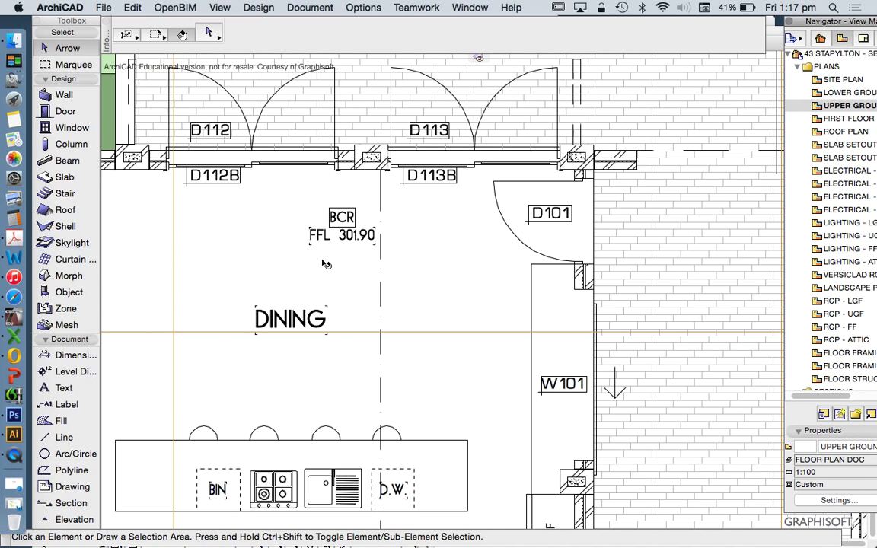
mouse_move(76, 355)
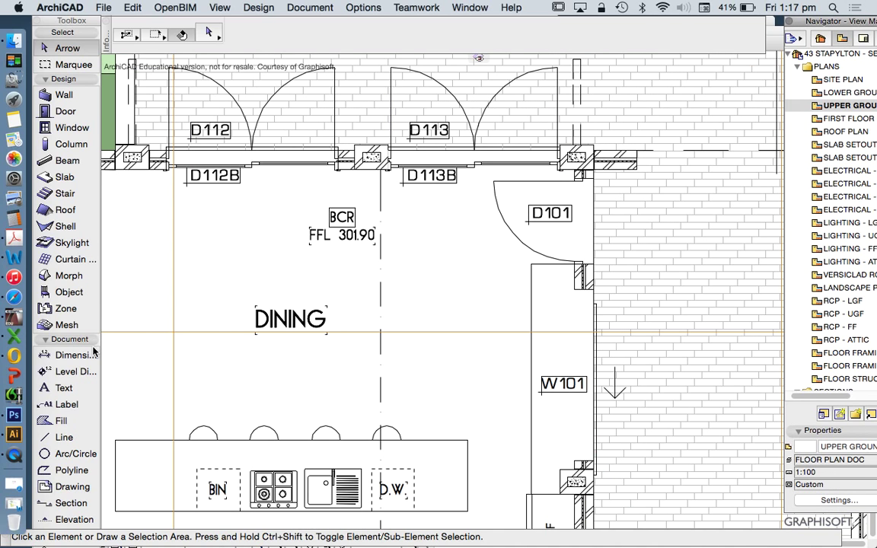
- Reveal the extra Toolbox tools for camera placement and zoom the Upper Ground plan out
left_click(61, 339)
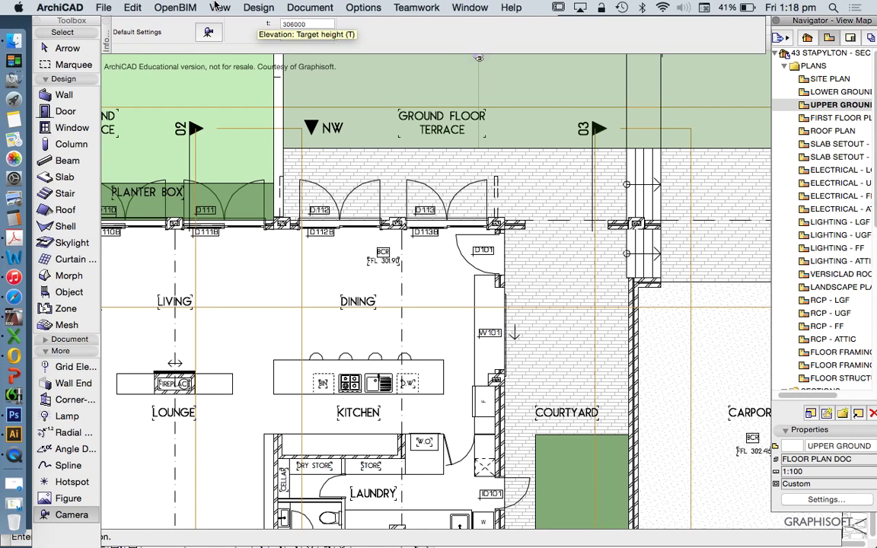
left_click(219, 6)
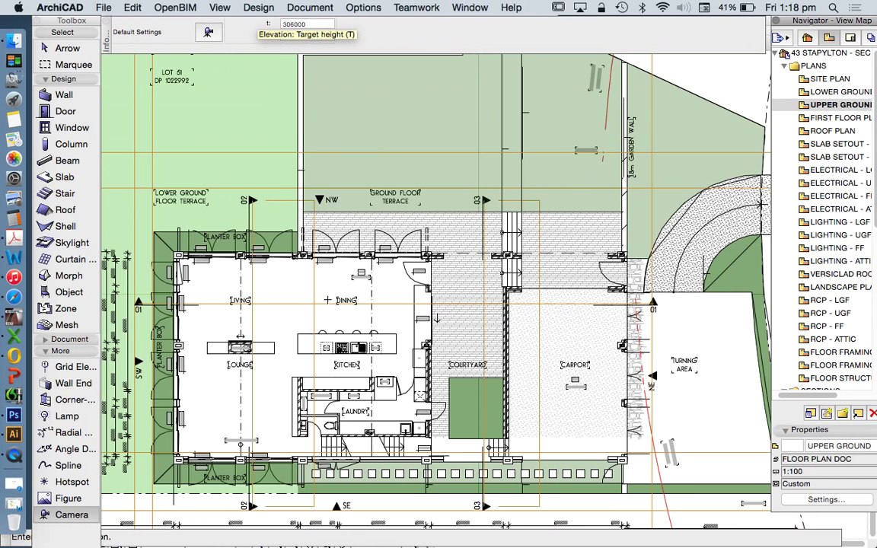
- Show the whole model in 3D from the plan's context menu, bringing back the house perspective
right_click(708, 285)
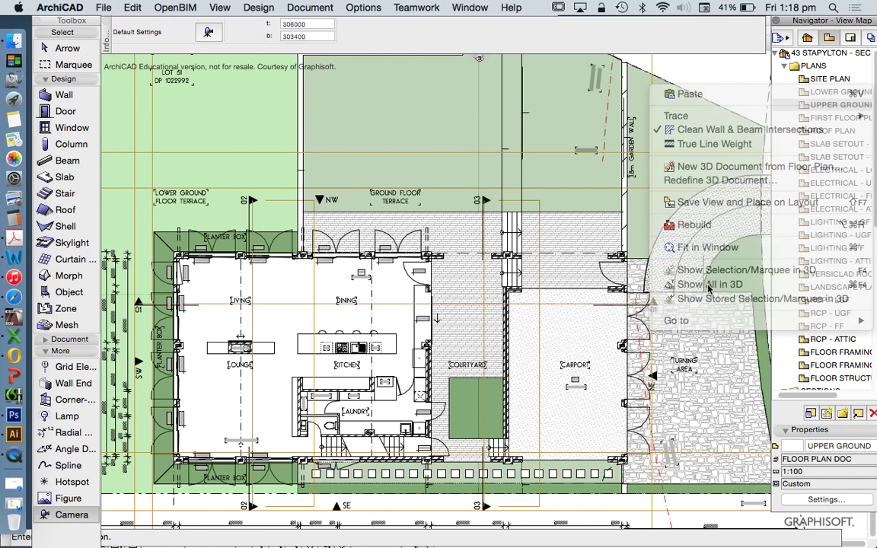
left_click(708, 285)
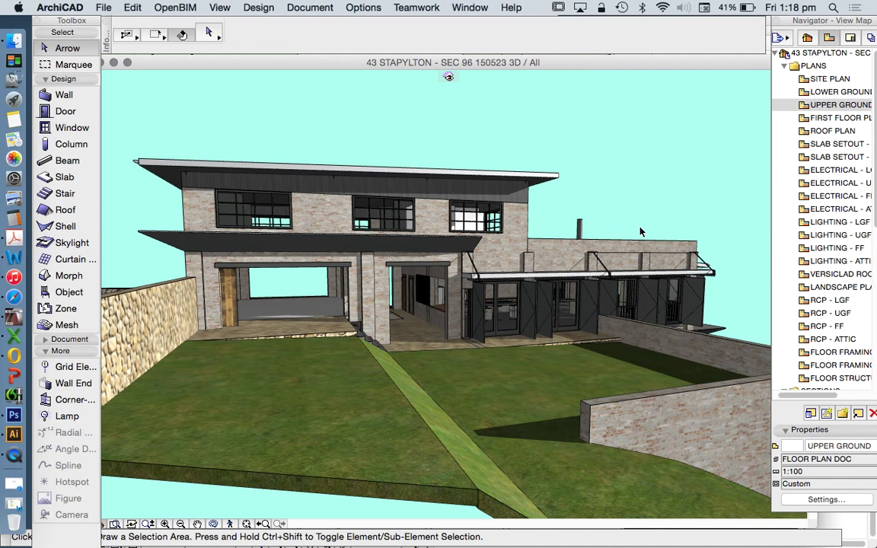
mouse_move(463, 264)
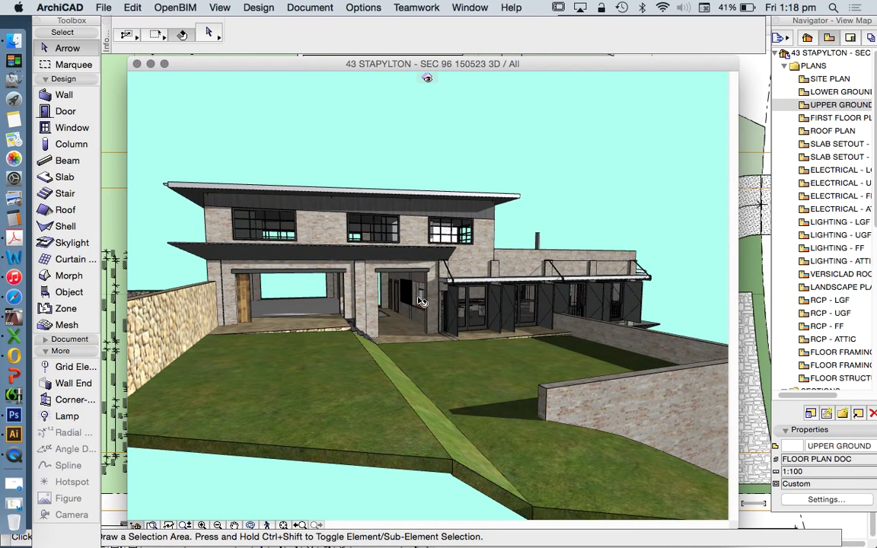
mouse_move(365, 323)
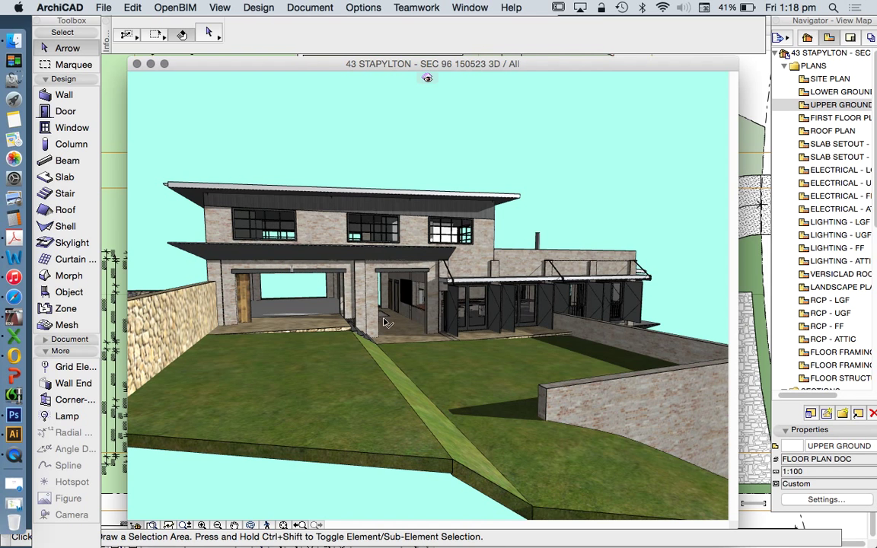
left_click(234, 8)
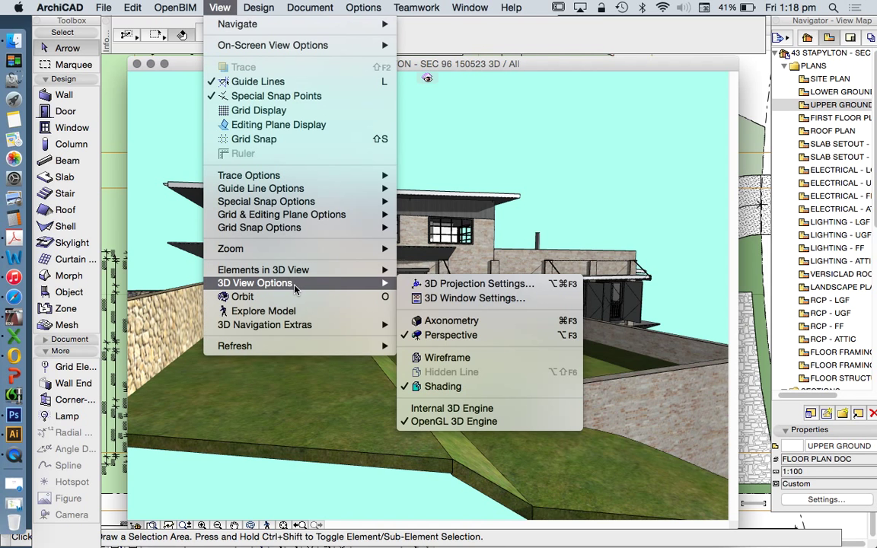
- Set the View Cone to 60° in 3D Projection Settings and apply it to the perspective
left_click(472, 283)
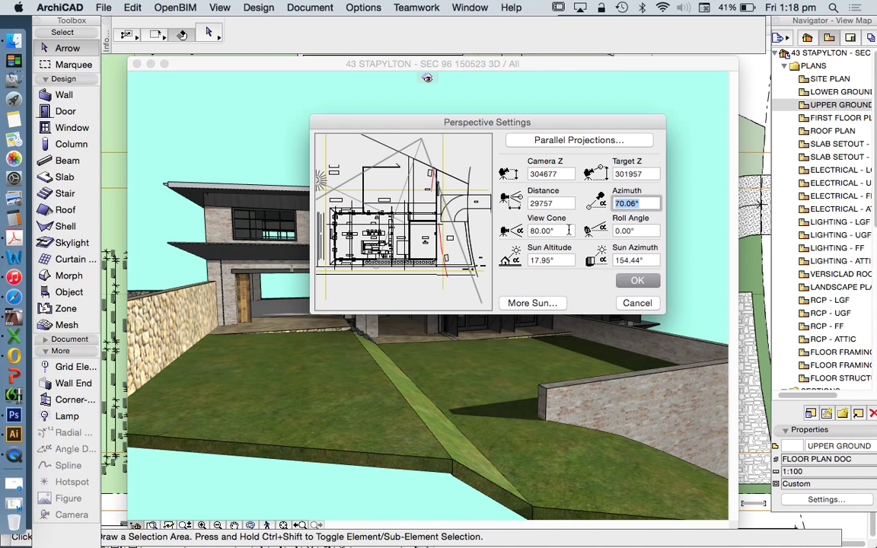
left_click(550, 230)
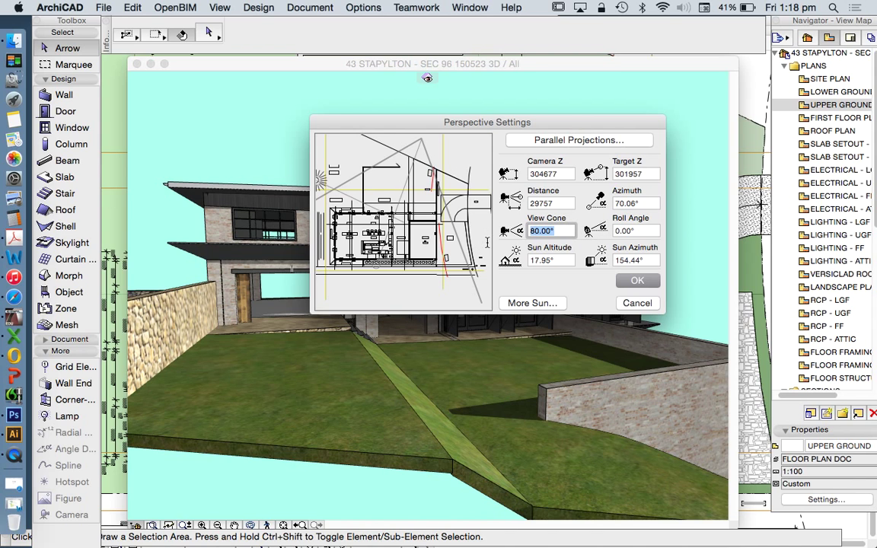
type("60")
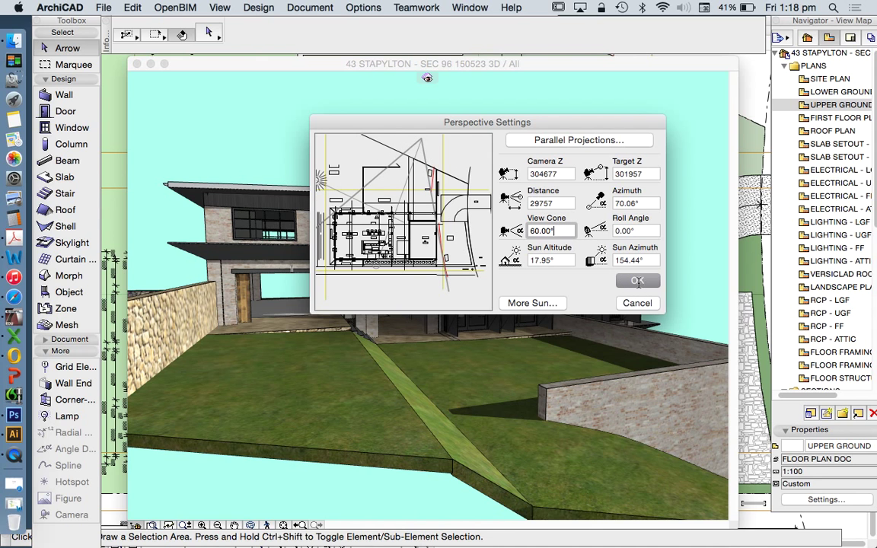
left_click(637, 280)
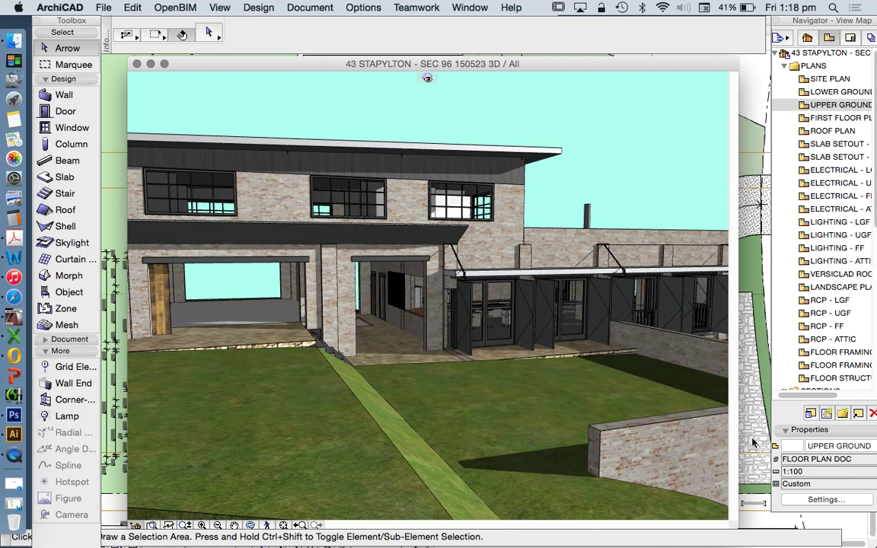
mouse_move(553, 377)
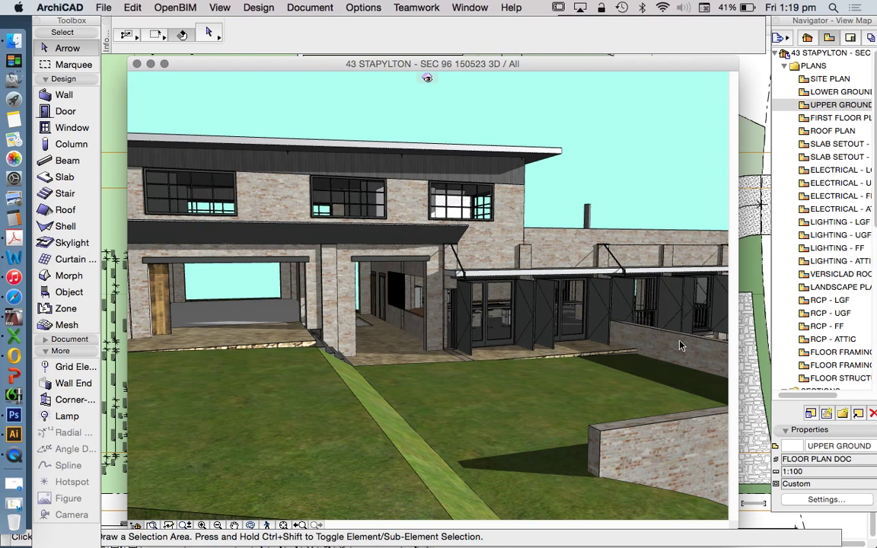
mouse_move(439, 221)
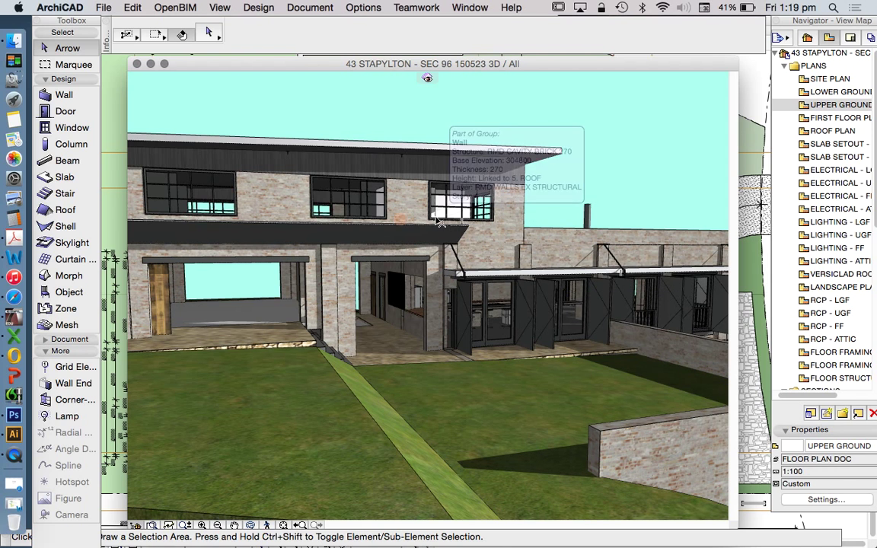
- Bring up the 3D View Options submenu for the house perspective
left_click(466, 201)
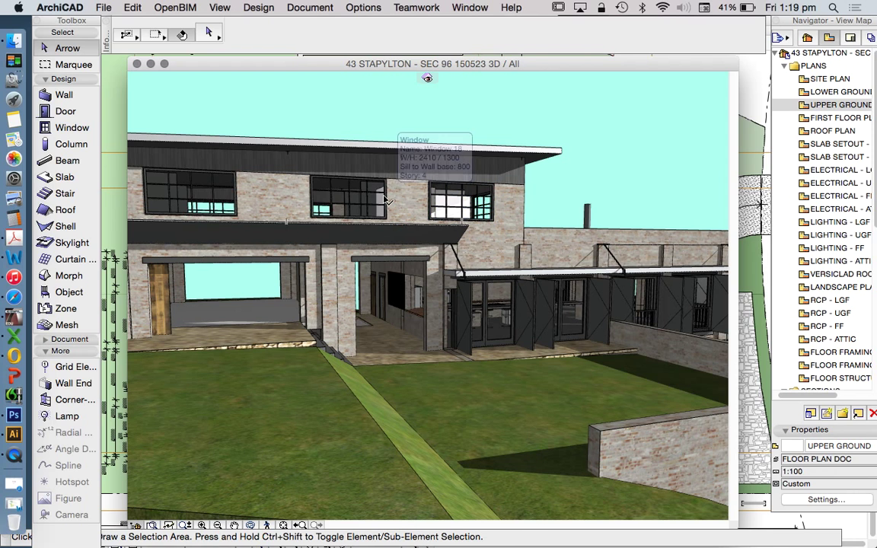
mouse_move(495, 169)
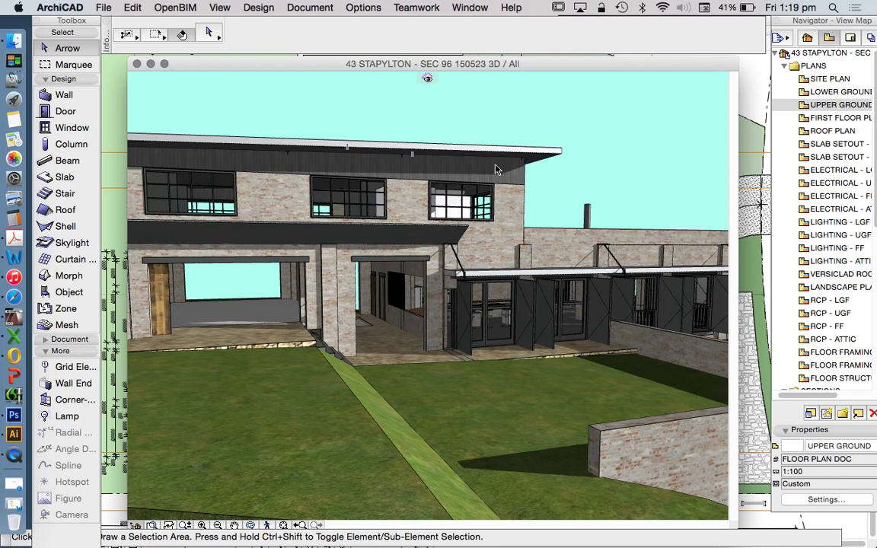
mouse_move(384, 131)
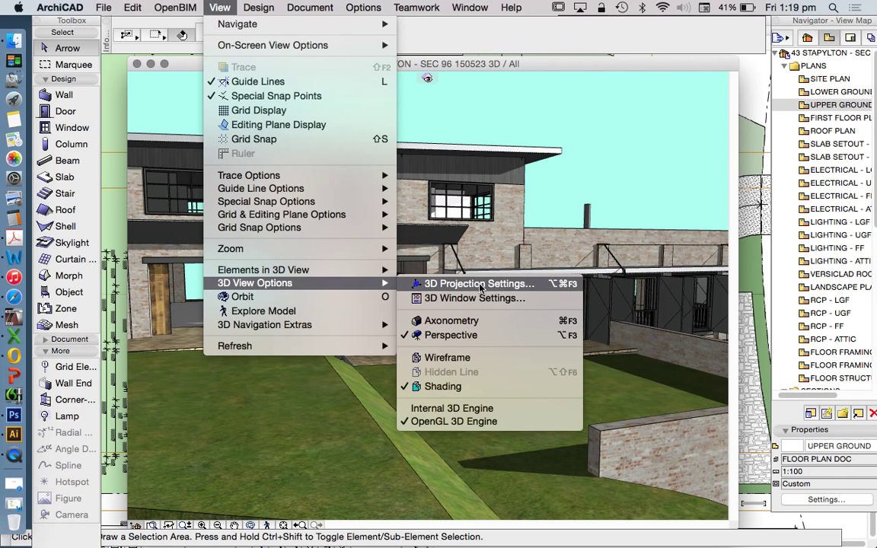
- Apply a 70° View Cone in 3D Projection Settings, recheck it, and pull the viewpoint back
left_click(478, 283)
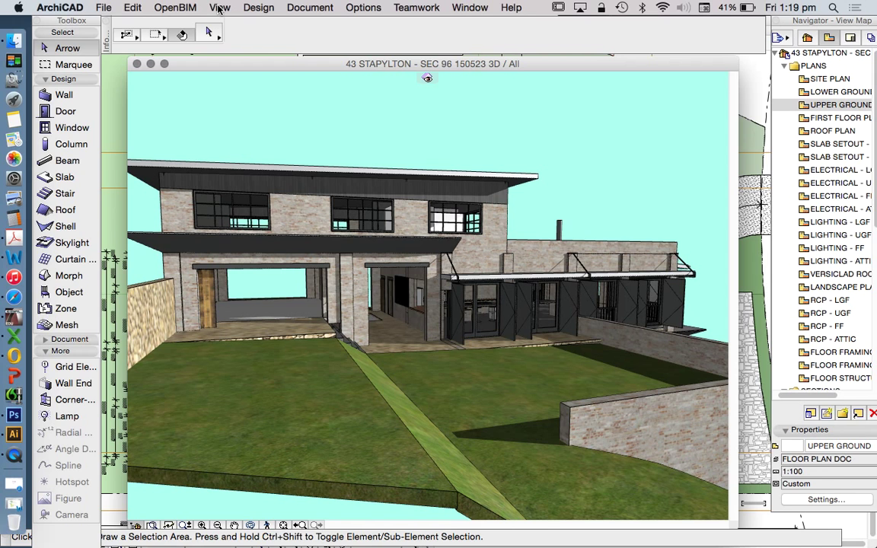
left_click(219, 7)
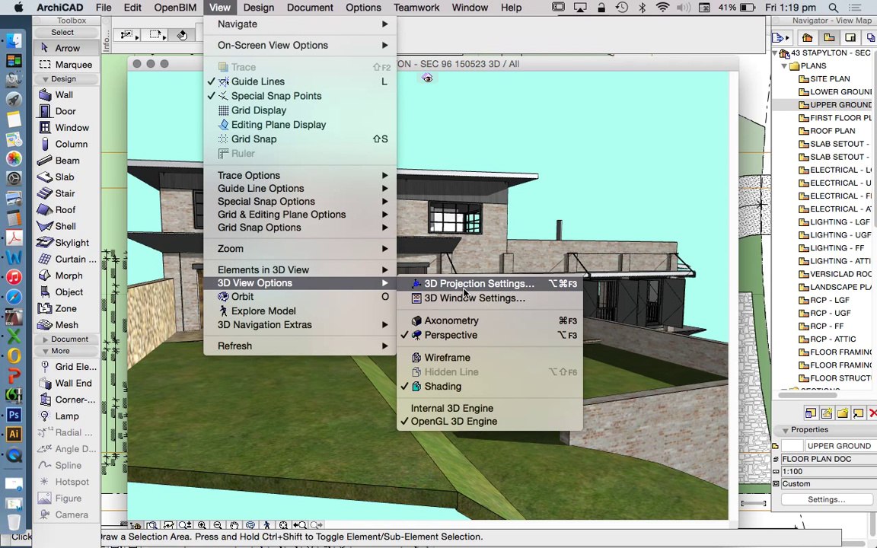
left_click(478, 283)
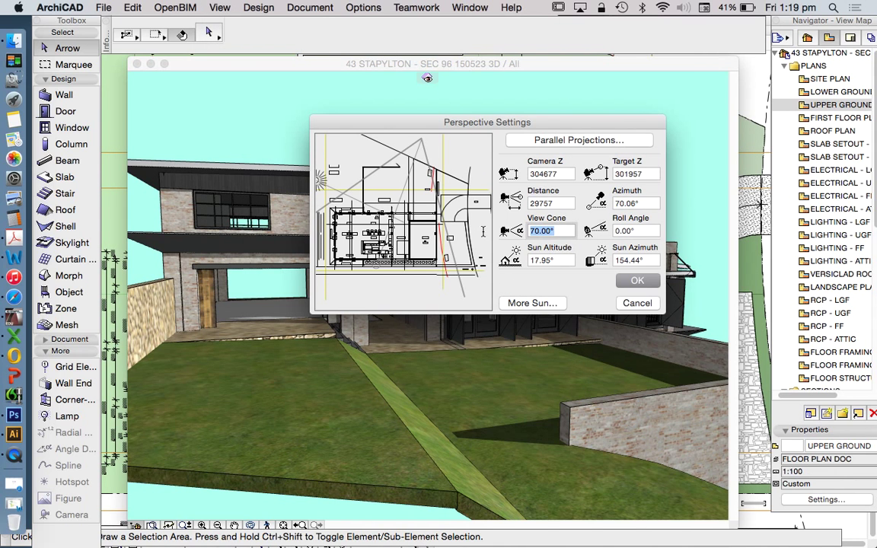
left_click(637, 281)
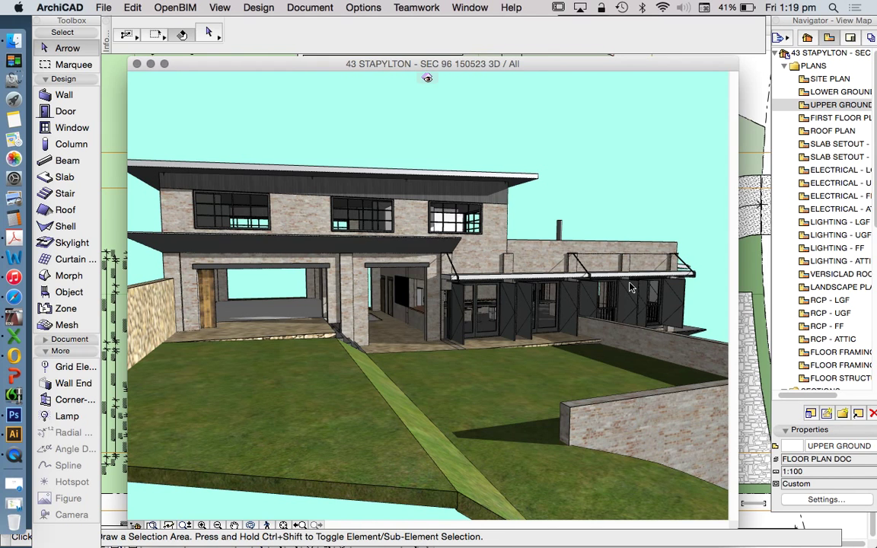
left_click_drag(627, 286, 682, 288)
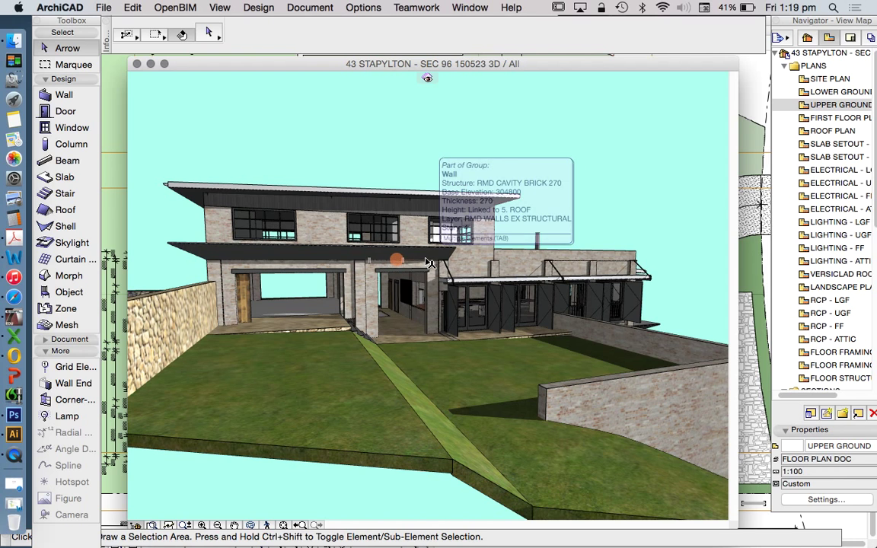
mouse_move(469, 388)
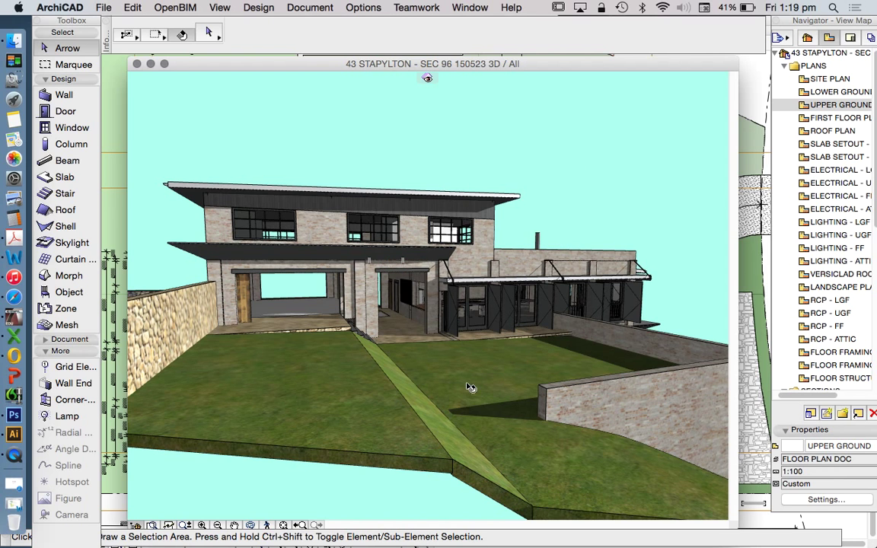
mouse_move(395, 307)
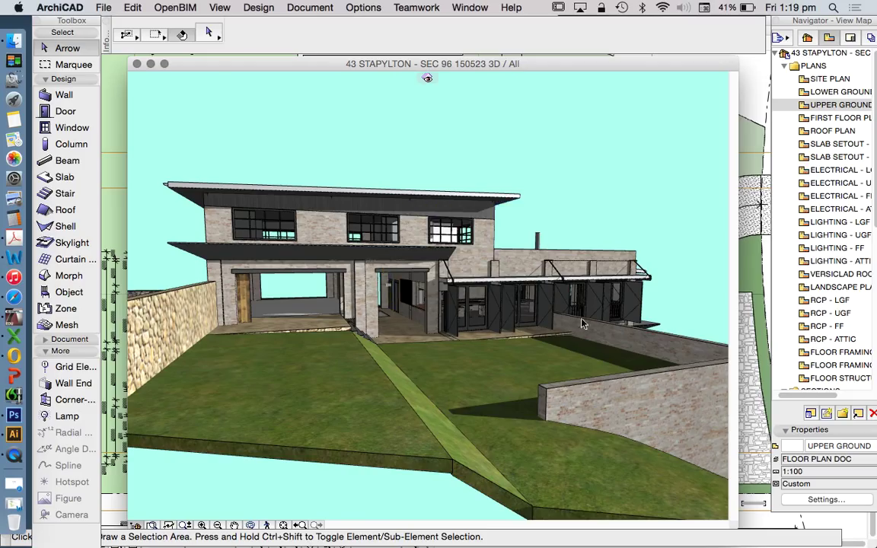
mouse_move(312, 524)
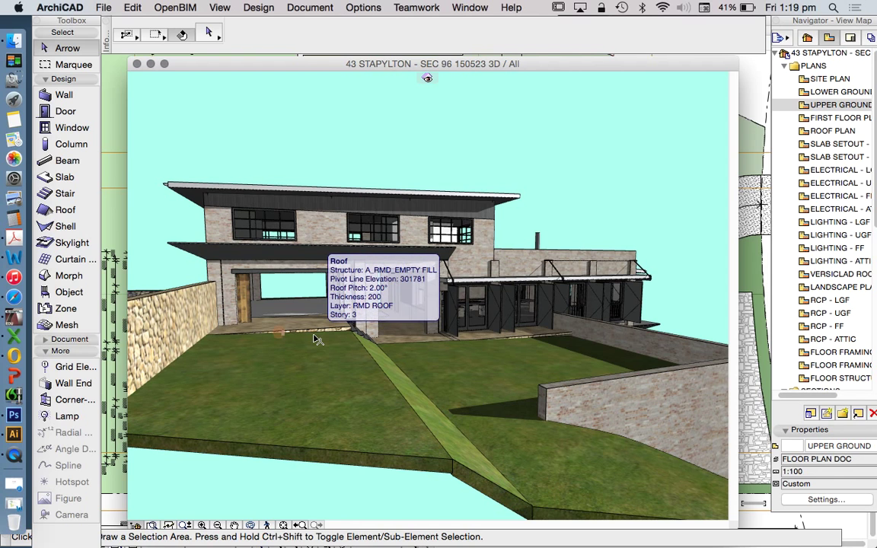
mouse_move(361, 281)
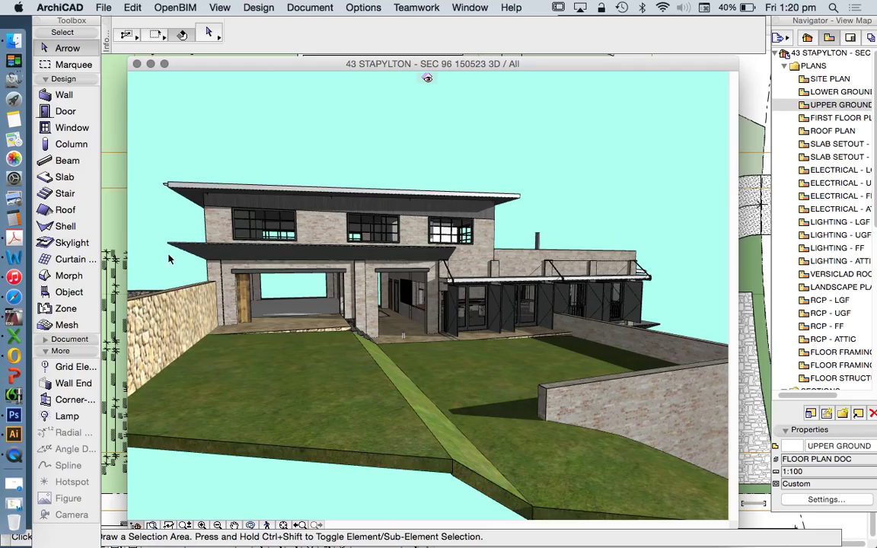
mouse_move(332, 312)
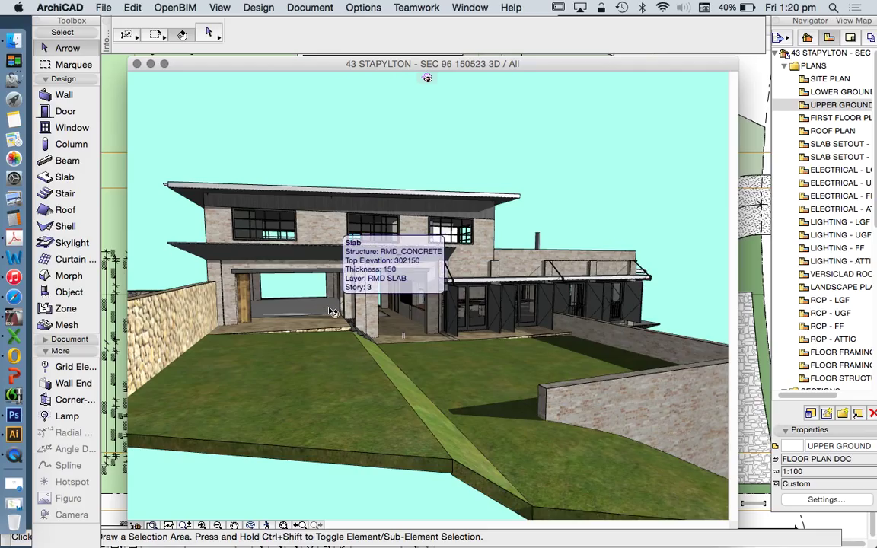
left_click(332, 311)
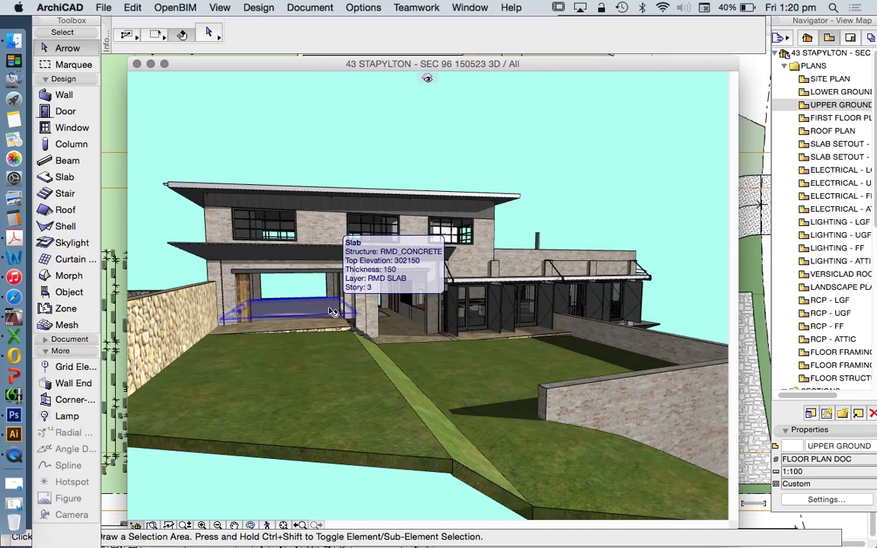
mouse_move(247, 115)
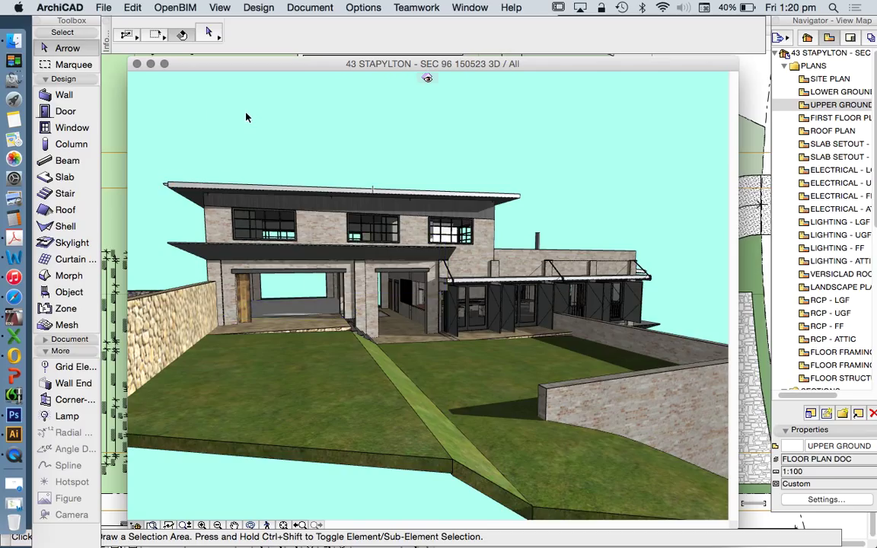
mouse_move(363, 153)
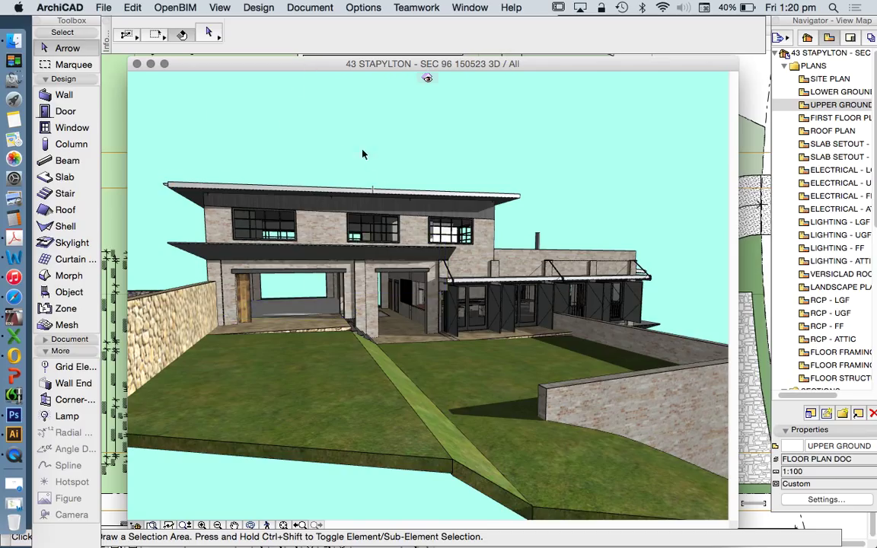
mouse_move(288, 293)
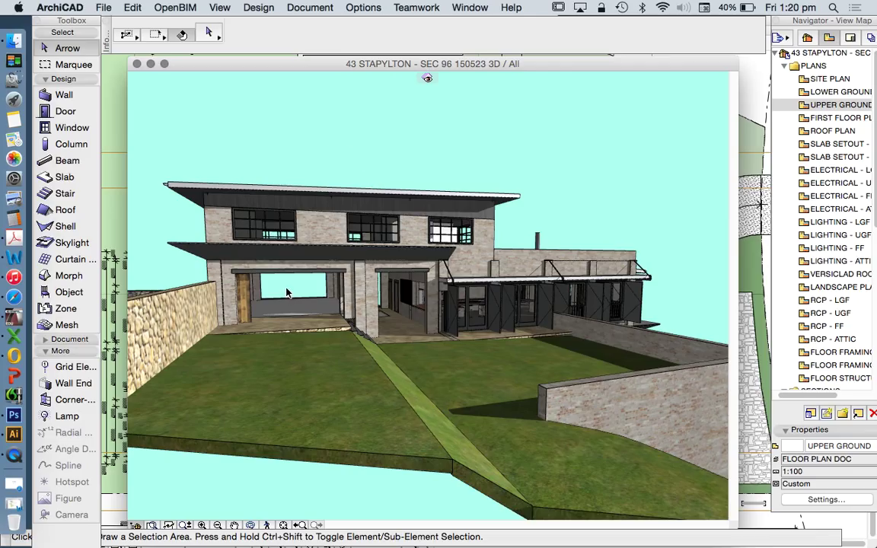
mouse_move(749, 157)
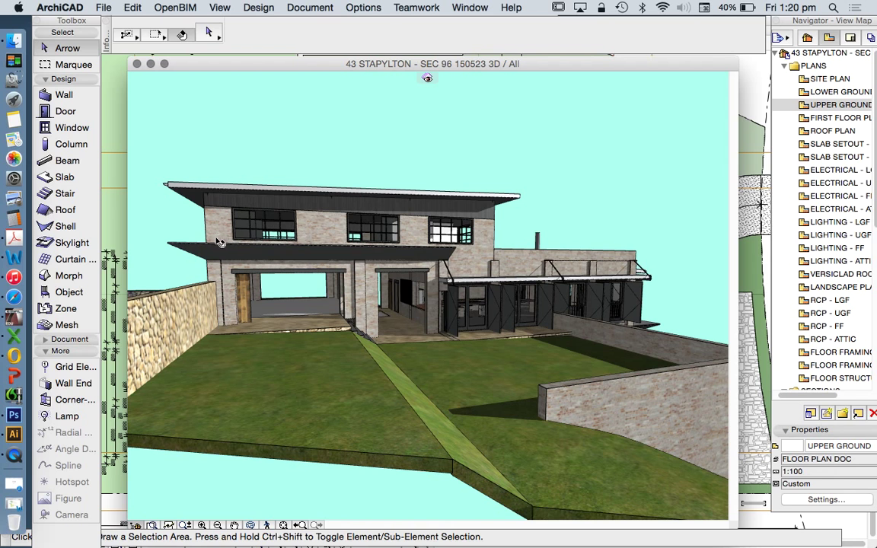
mouse_move(212, 235)
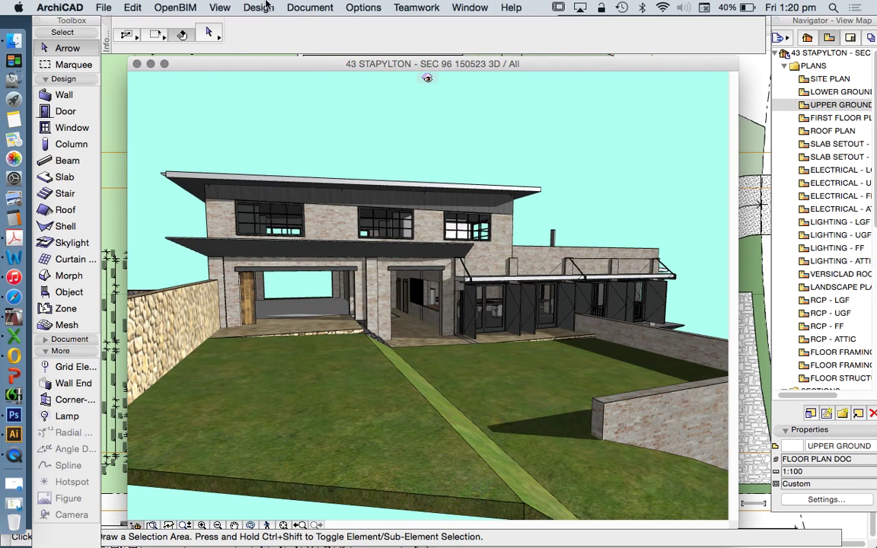
- Reapply the 3D Projection Settings to bring the perspective closer to the house front
left_click(241, 6)
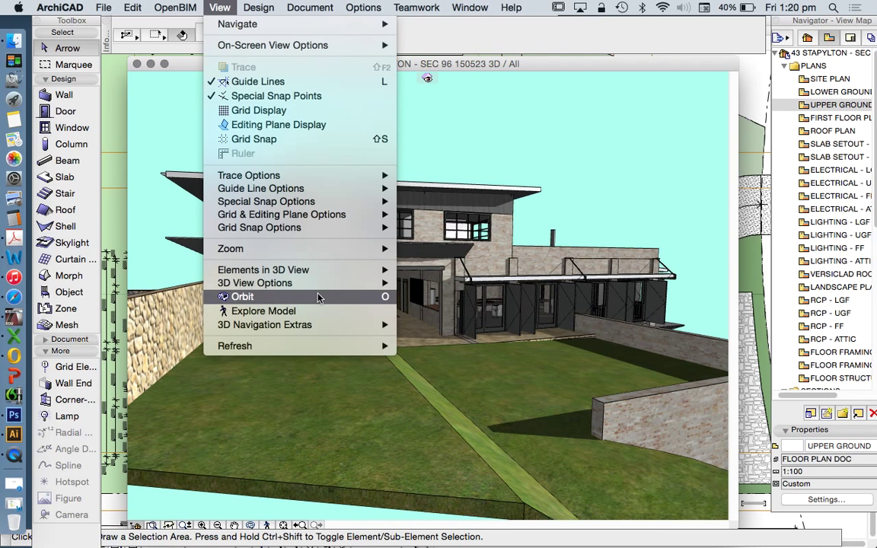
mouse_move(256, 282)
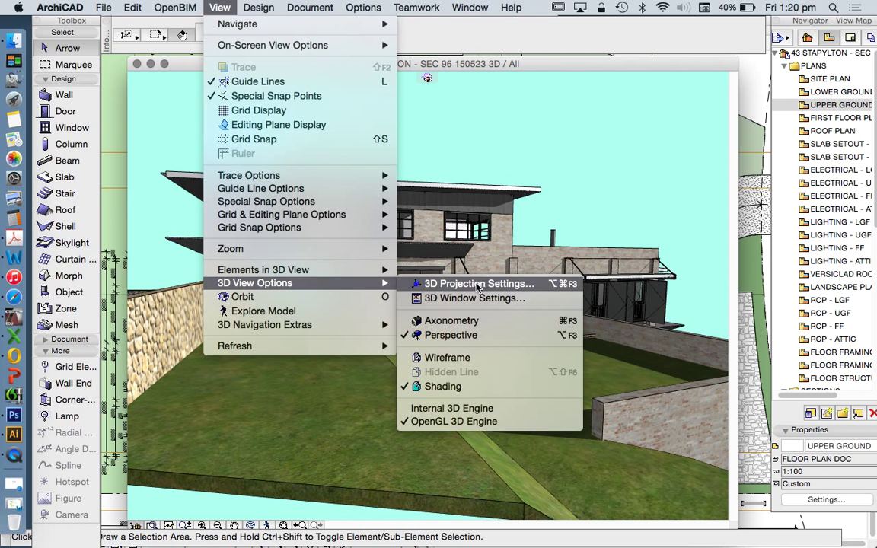
left_click(477, 284)
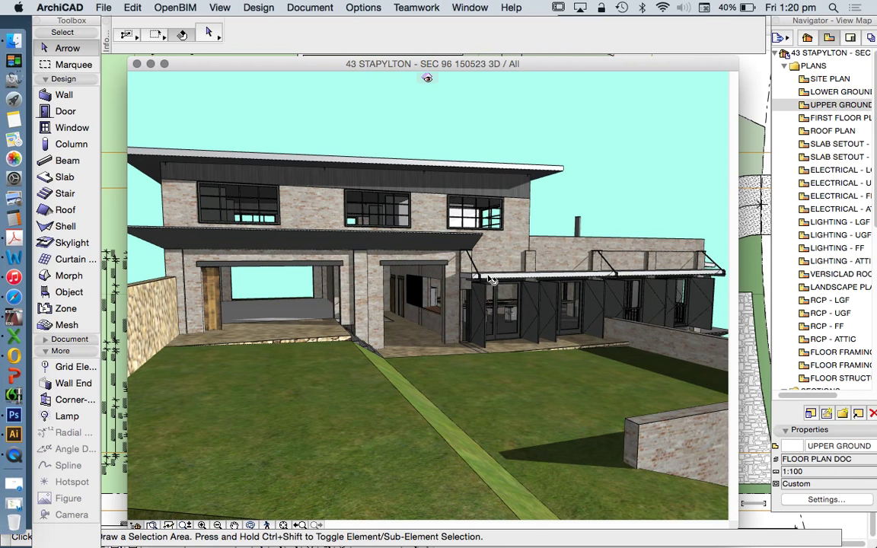
mouse_move(572, 170)
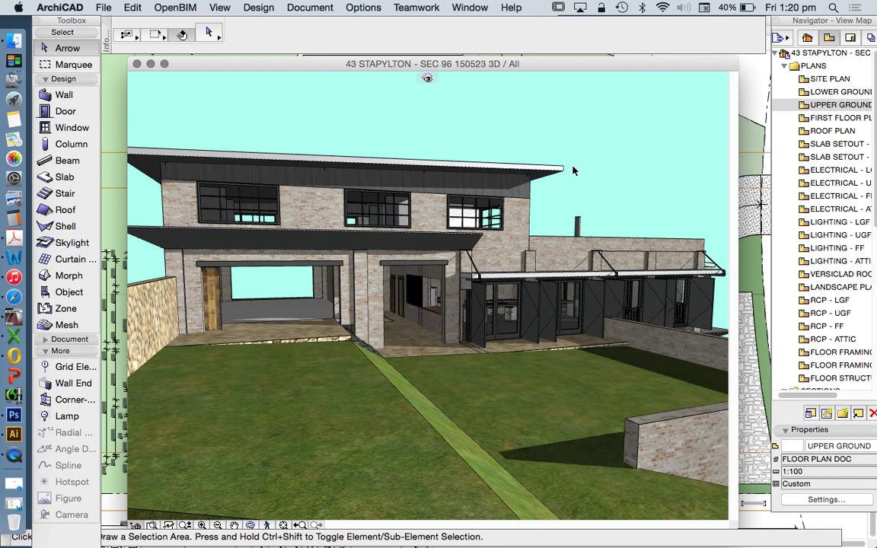
mouse_move(295, 143)
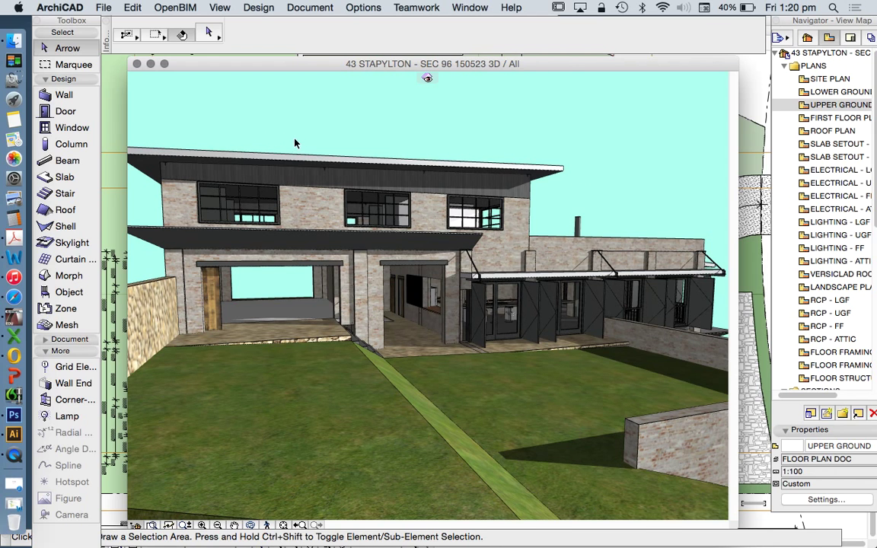
mouse_move(14, 394)
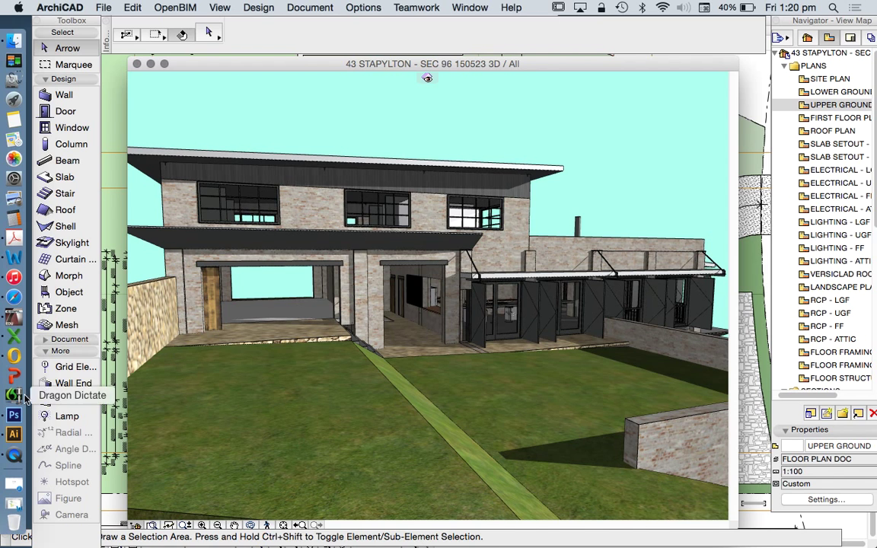